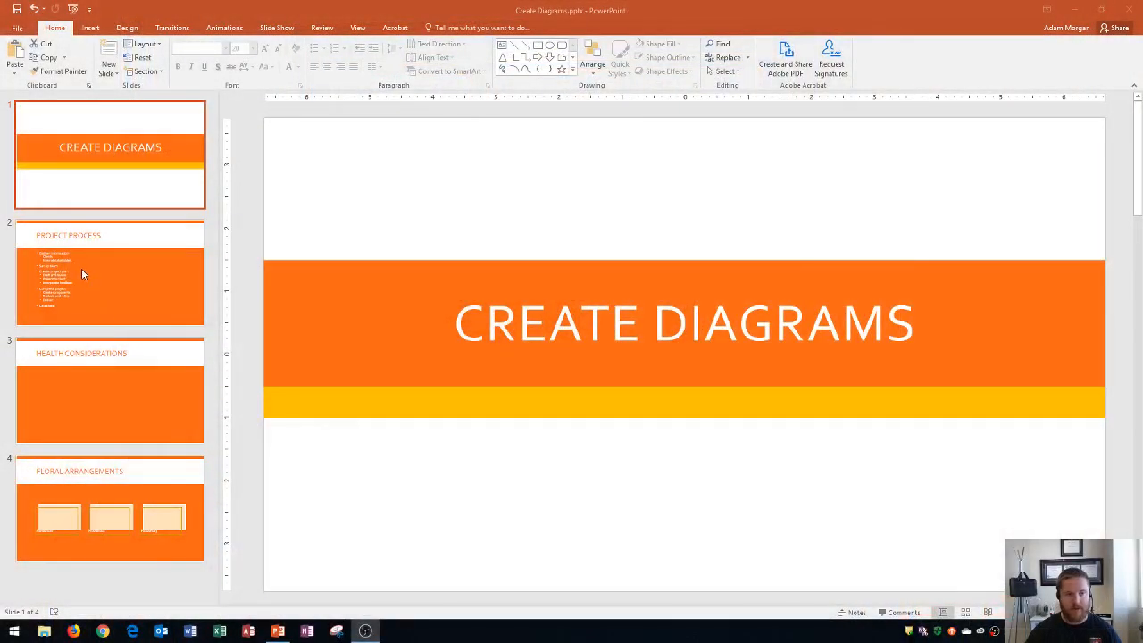
Display slide 2, the Project Process slide with its bulleted list of steps
click(83, 273)
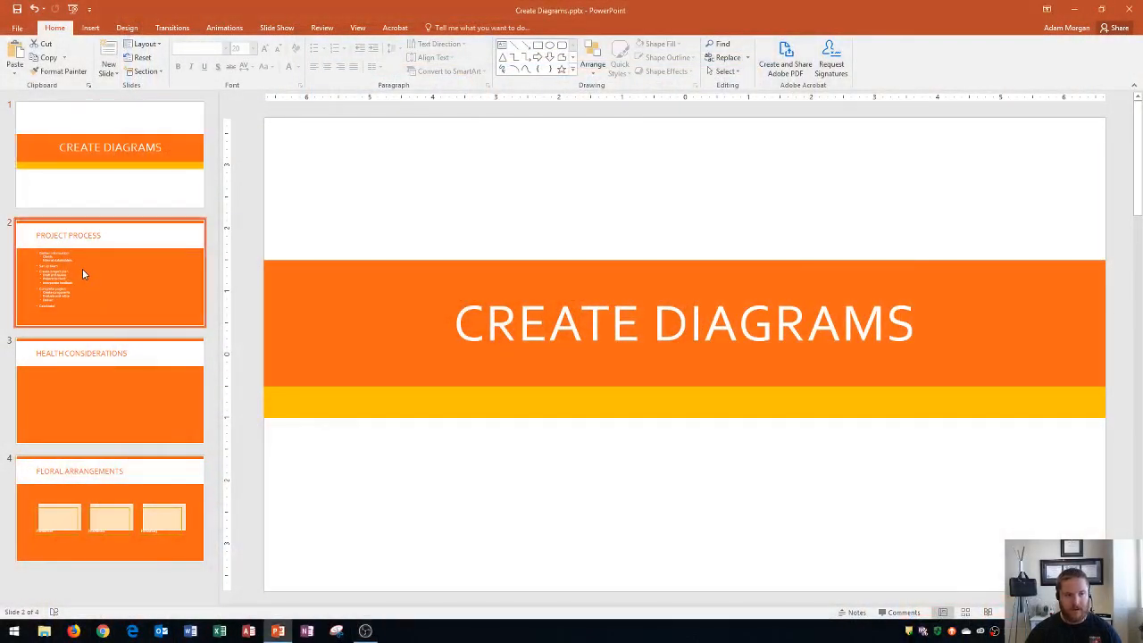
click(84, 274)
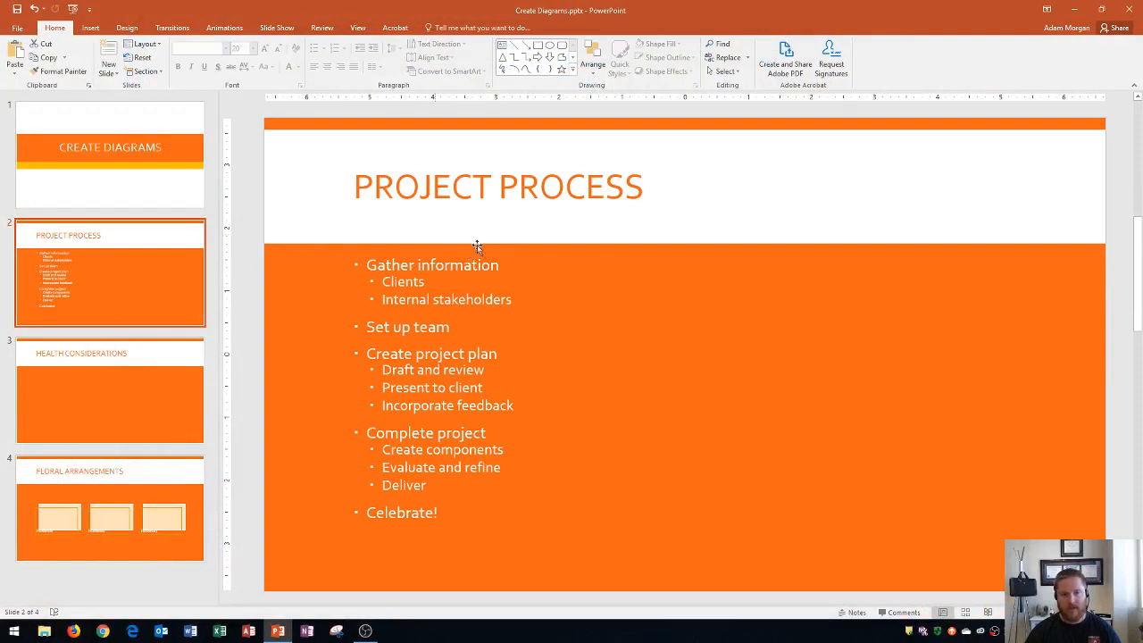
mouse_move(514, 272)
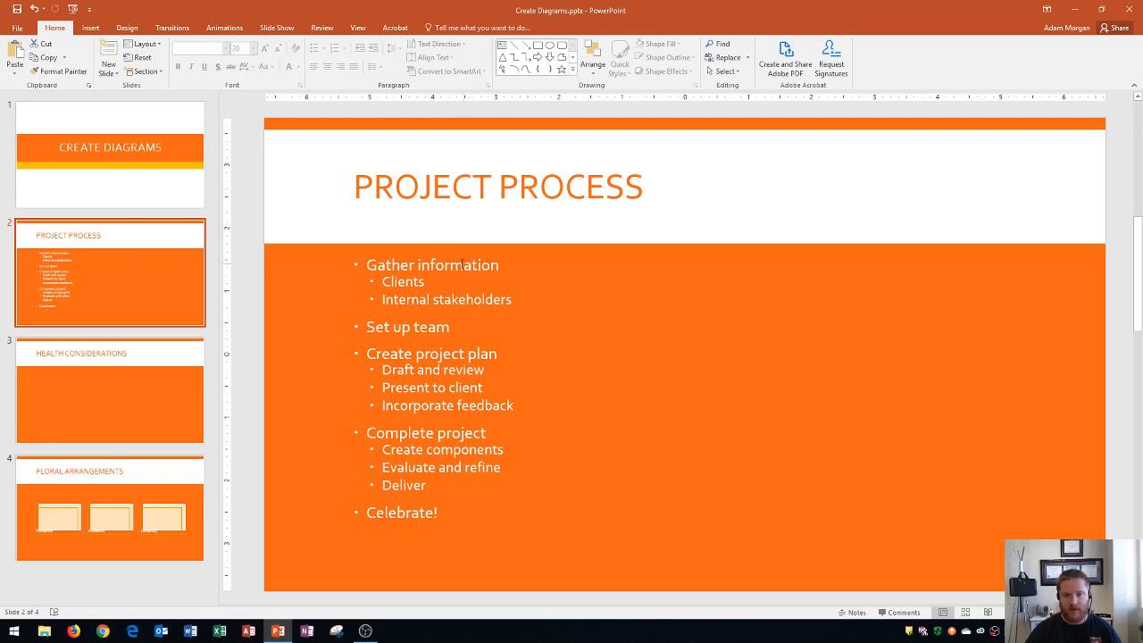
Convert the Project Process bullet text into a Vertical Bullet List SmartArt diagram
click(464, 265)
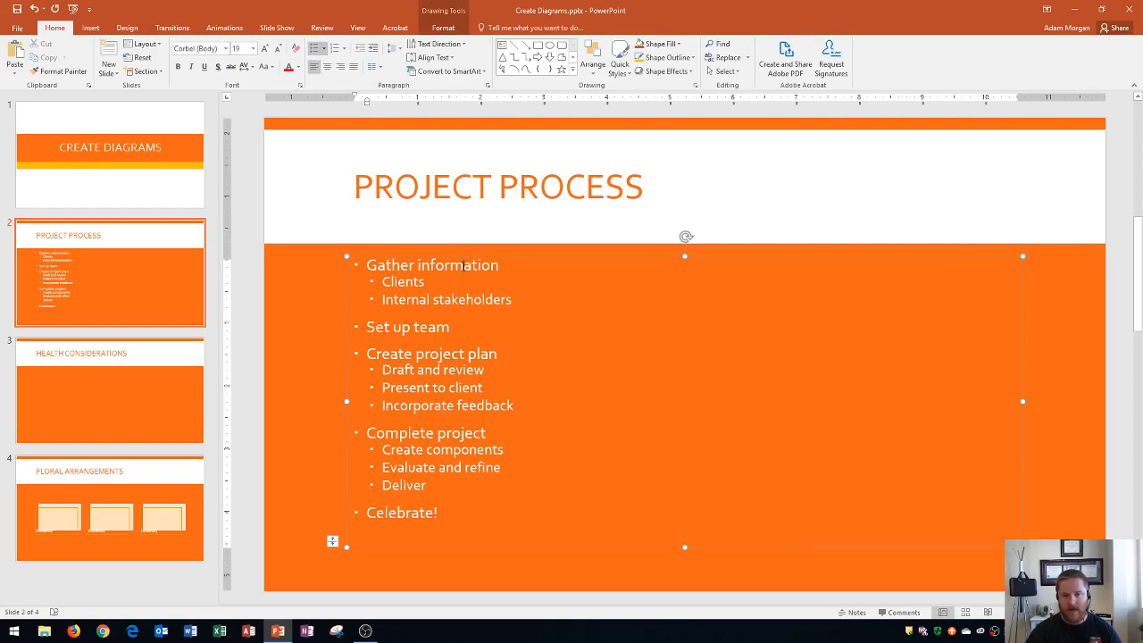
right_click(464, 266)
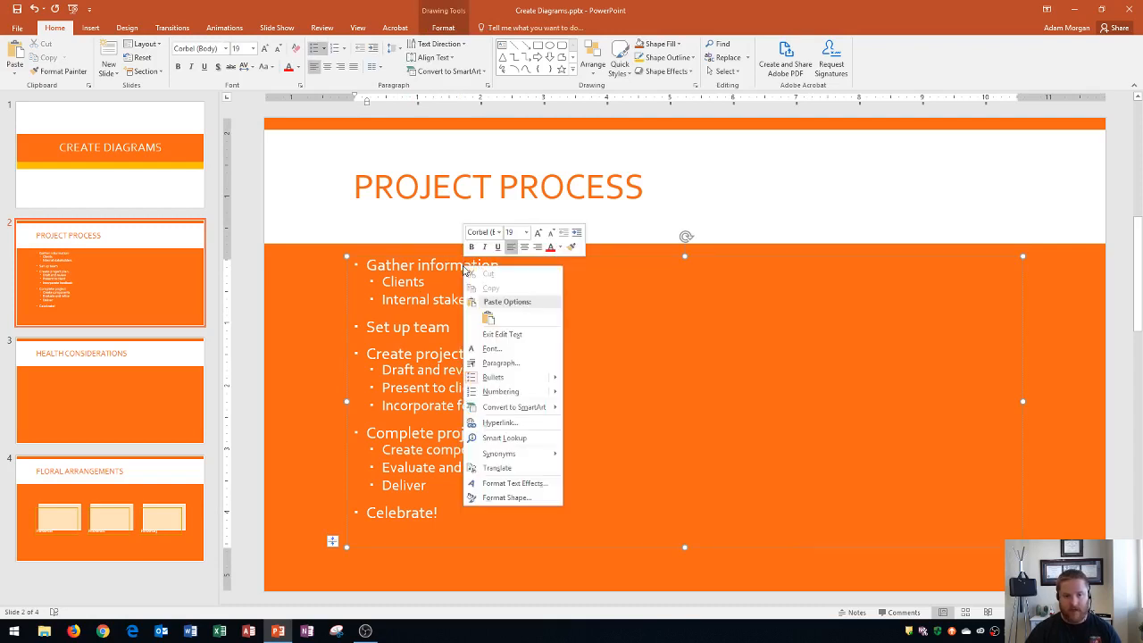
mouse_move(532, 414)
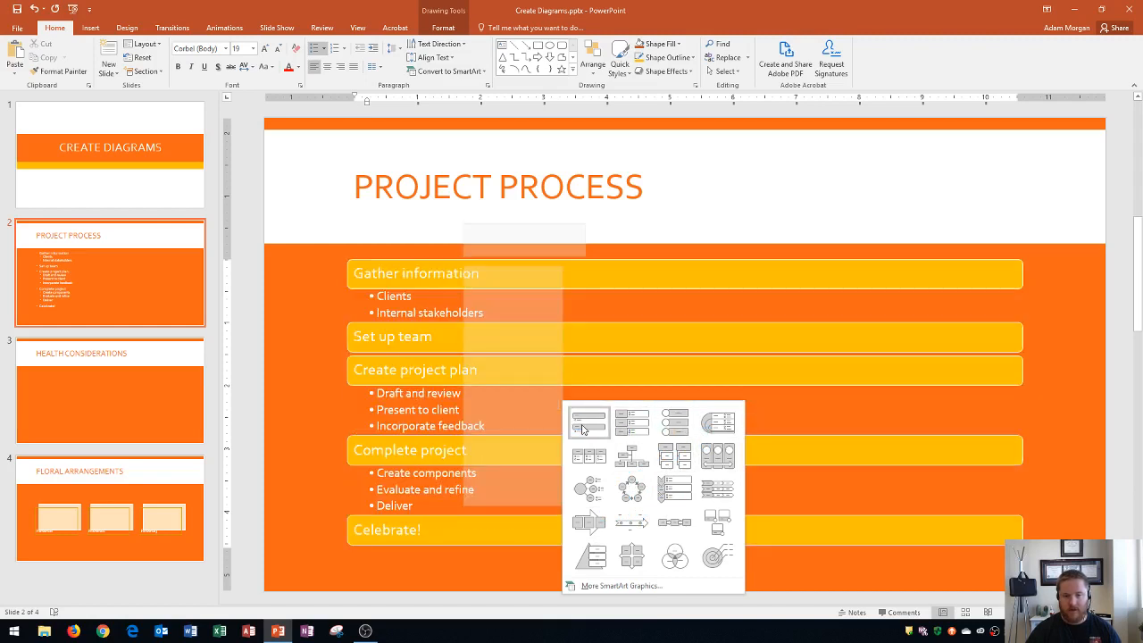
mouse_move(586, 423)
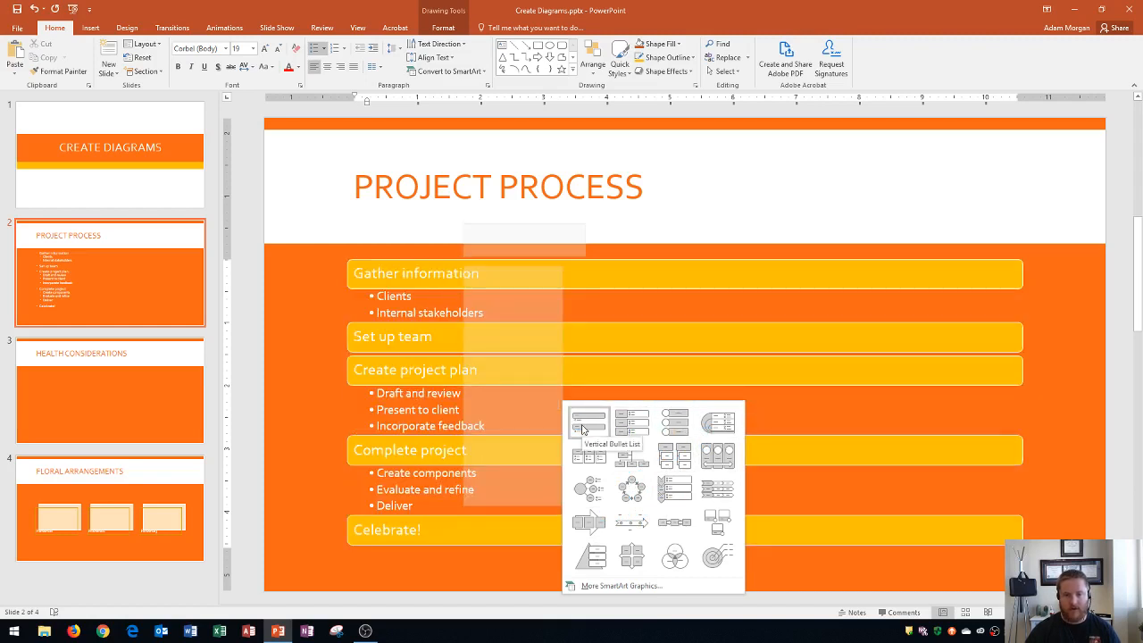
click(587, 422)
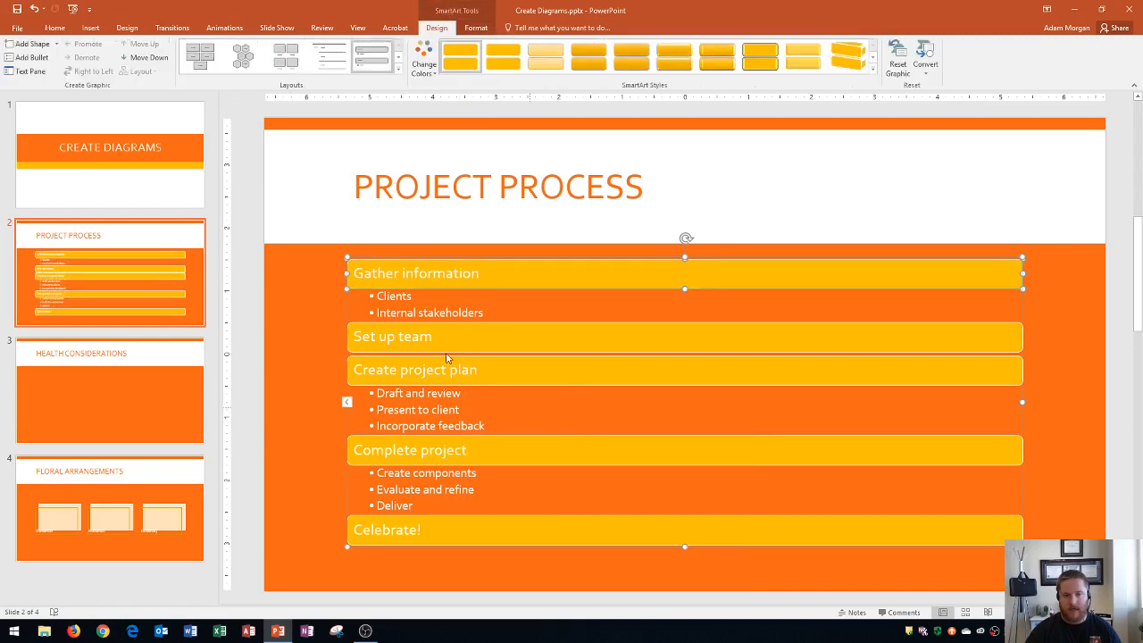
mouse_move(518, 271)
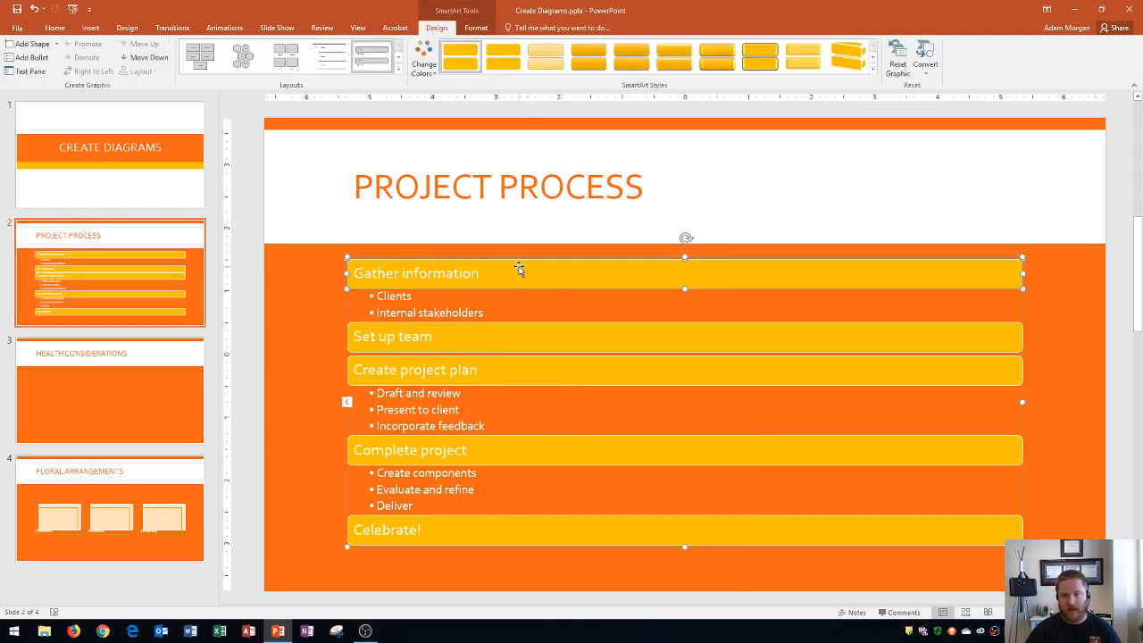
mouse_move(512, 269)
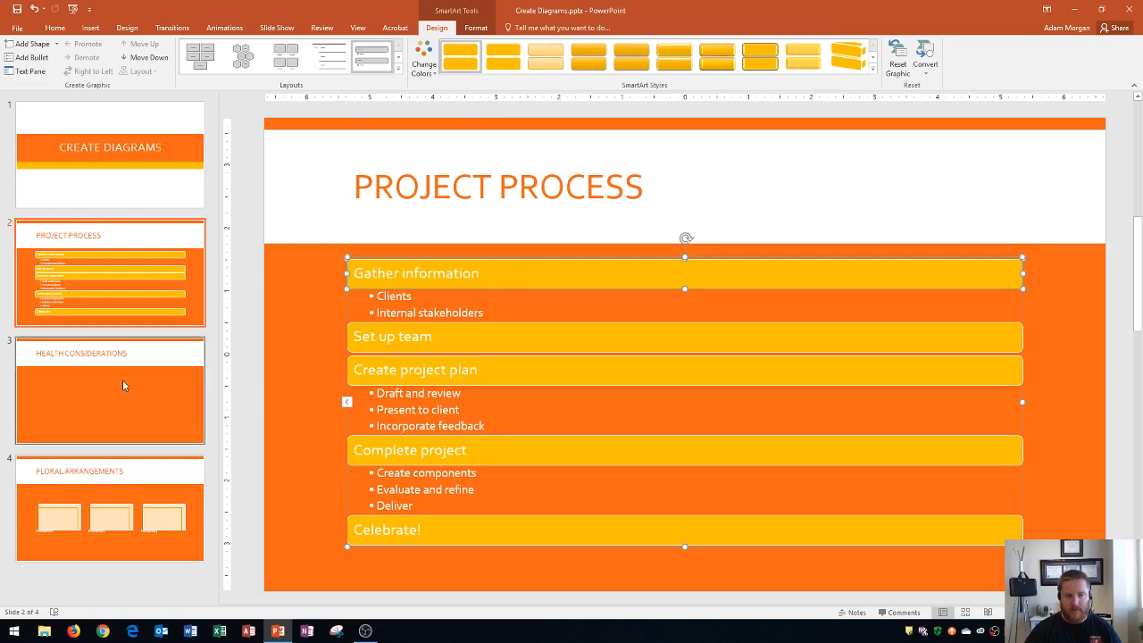
mouse_move(125, 386)
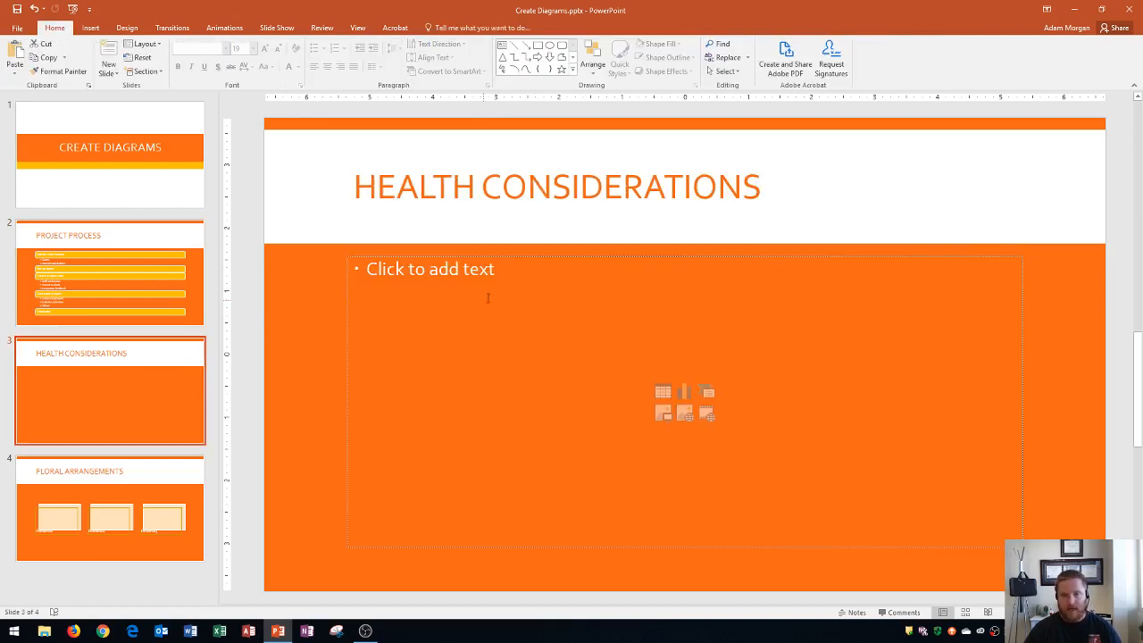
mouse_move(707, 393)
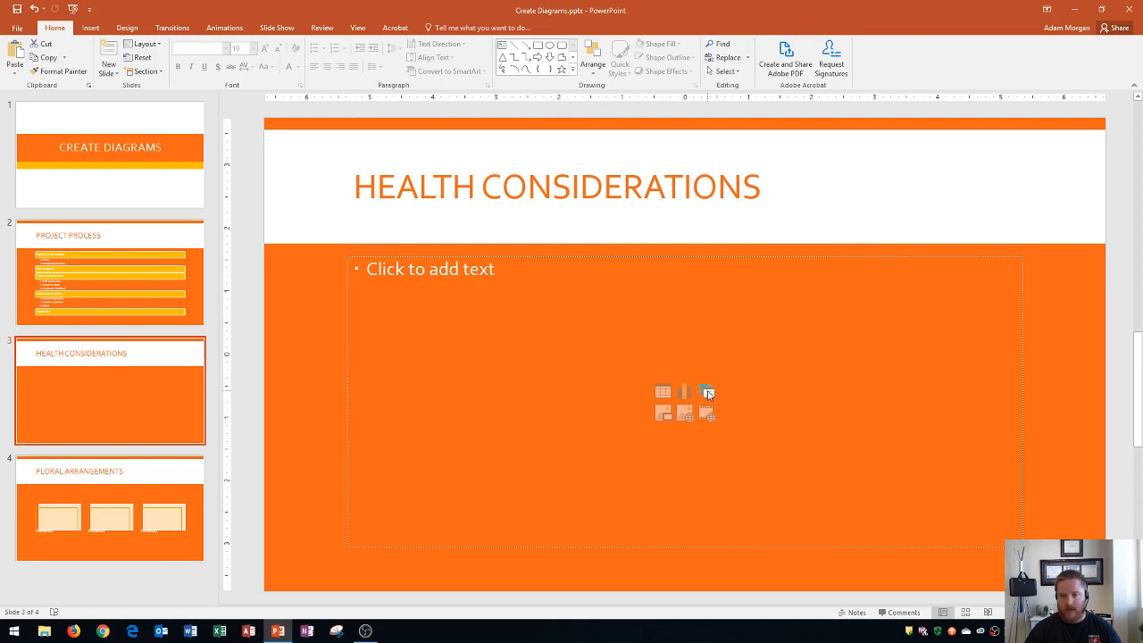
mouse_move(707, 392)
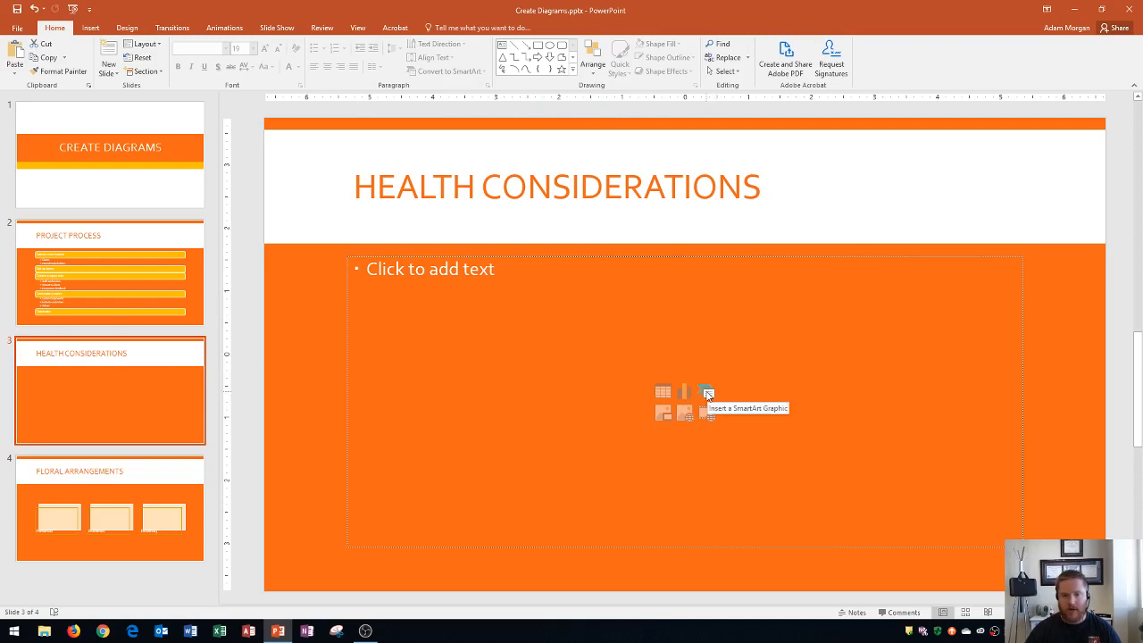
Start inserting a SmartArt graphic from the Health Considerations content placeholder
click(706, 391)
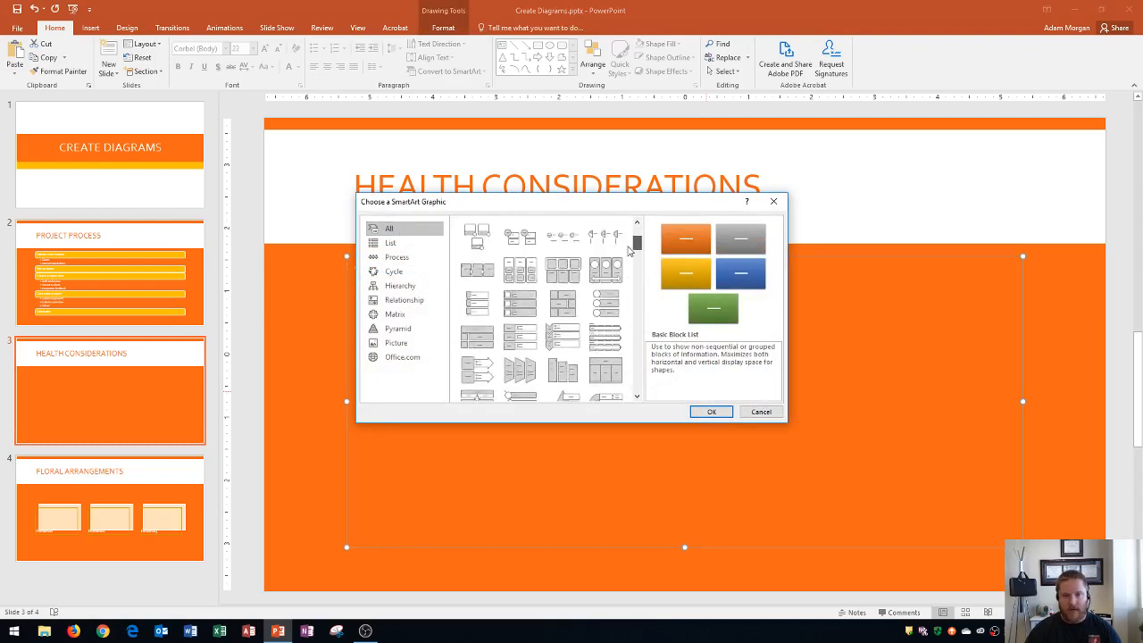
Browse the List, Process and Cycle layouts, then insert Cycle's Hexagon Radial
click(390, 242)
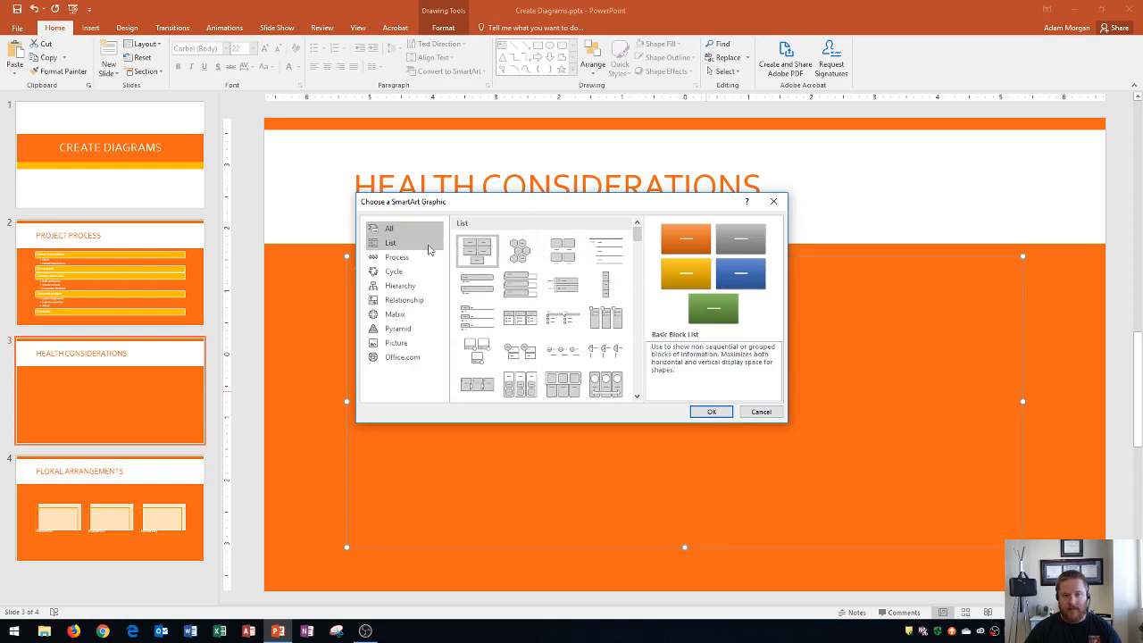
click(391, 242)
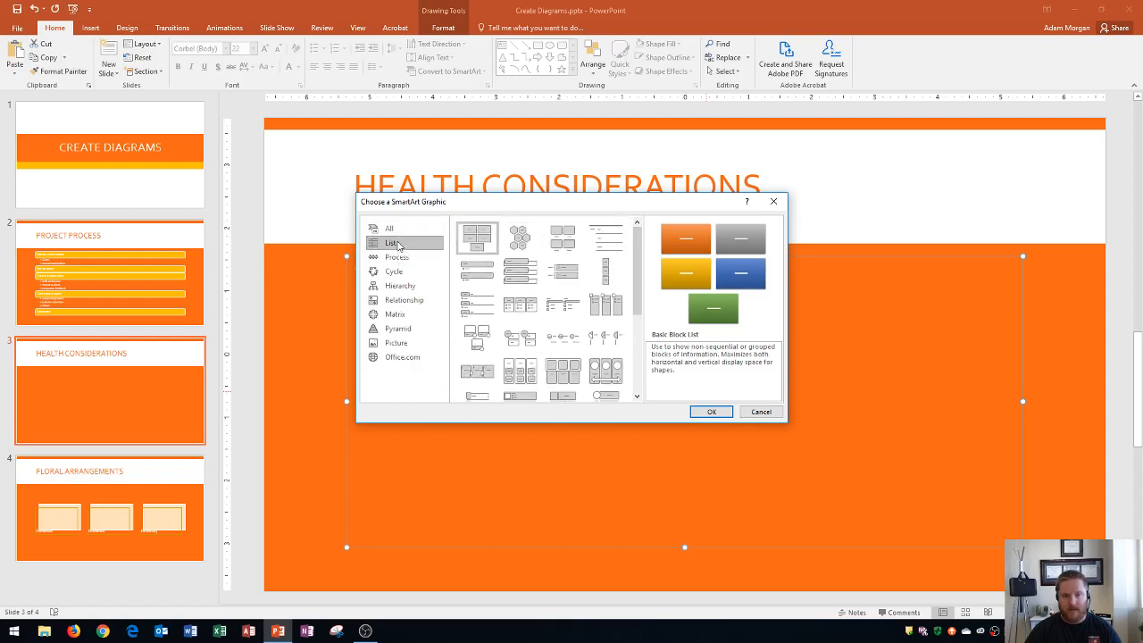
mouse_move(392, 252)
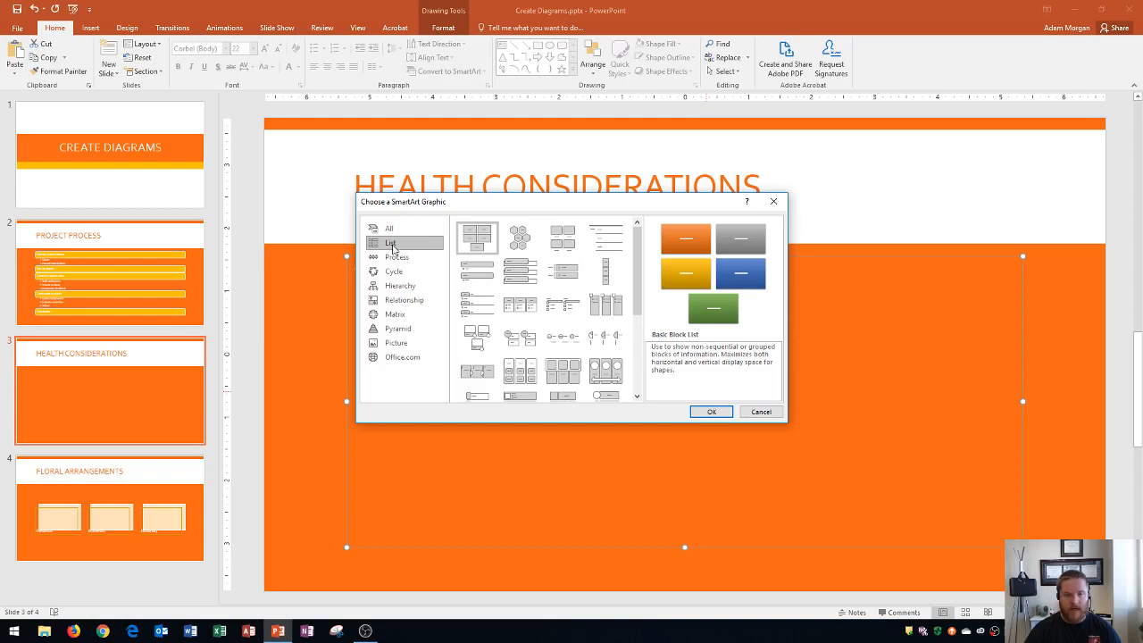
mouse_move(489, 269)
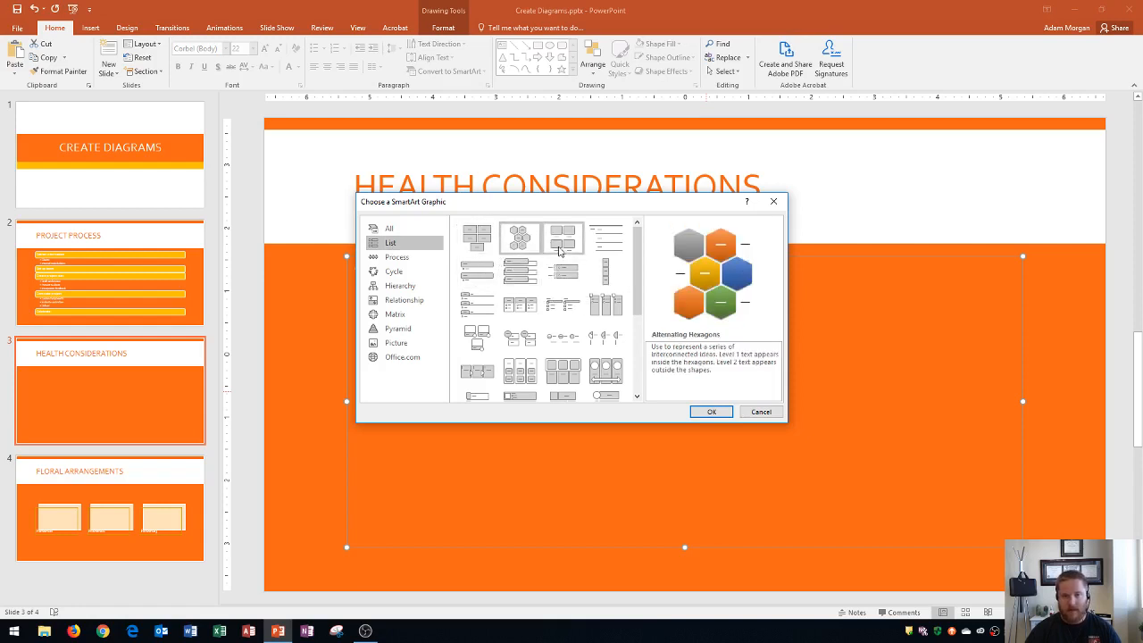
click(562, 271)
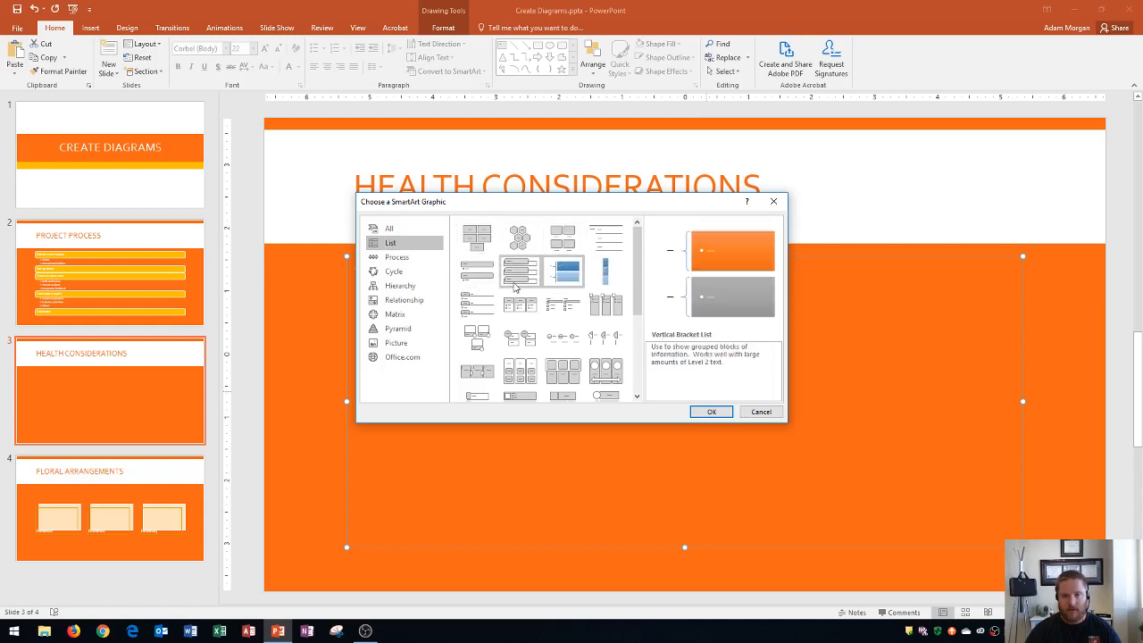
click(396, 257)
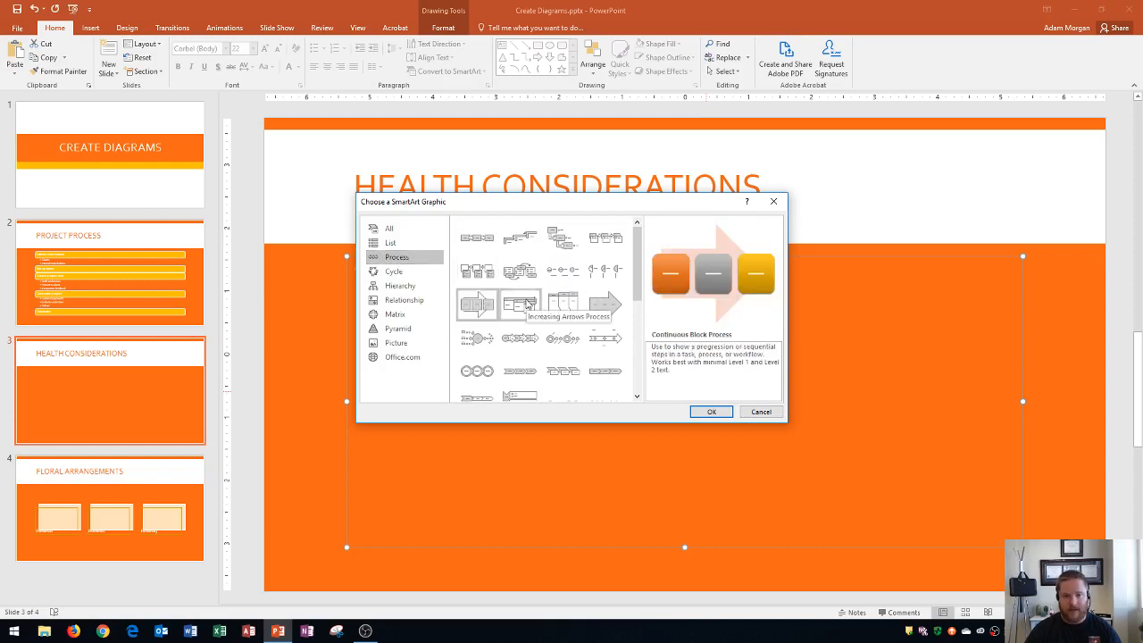
click(393, 271)
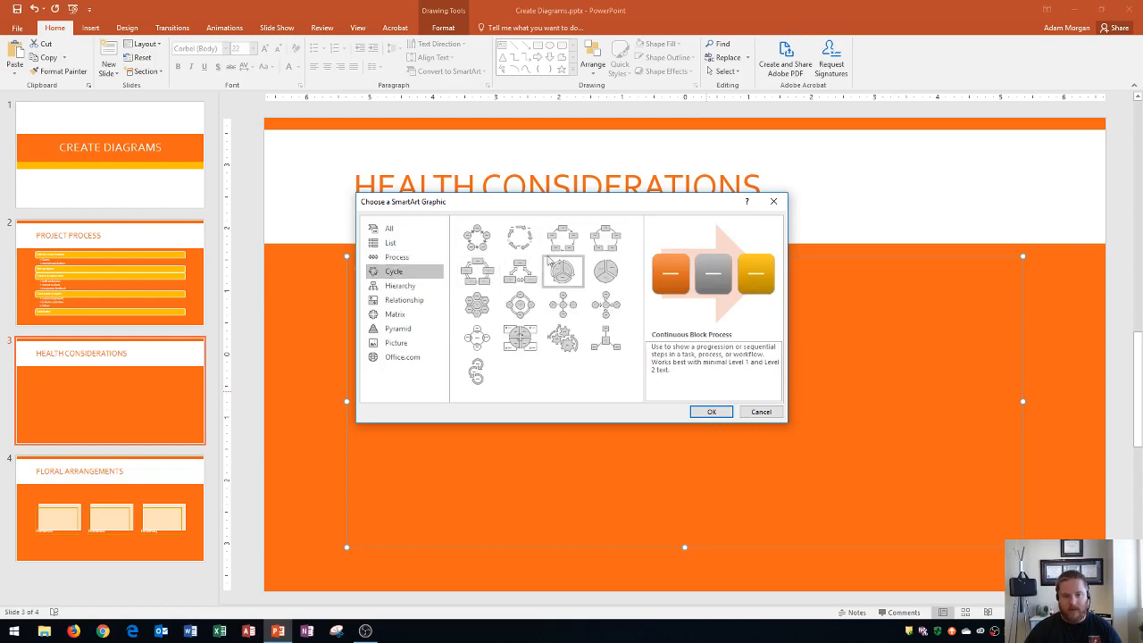
mouse_move(524, 270)
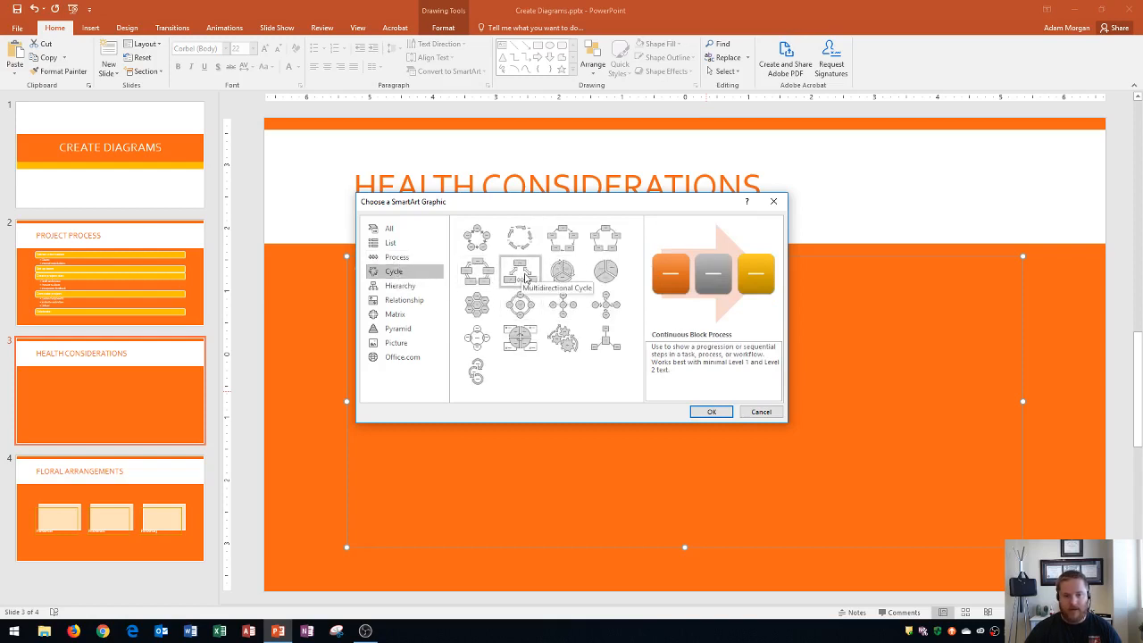
click(477, 304)
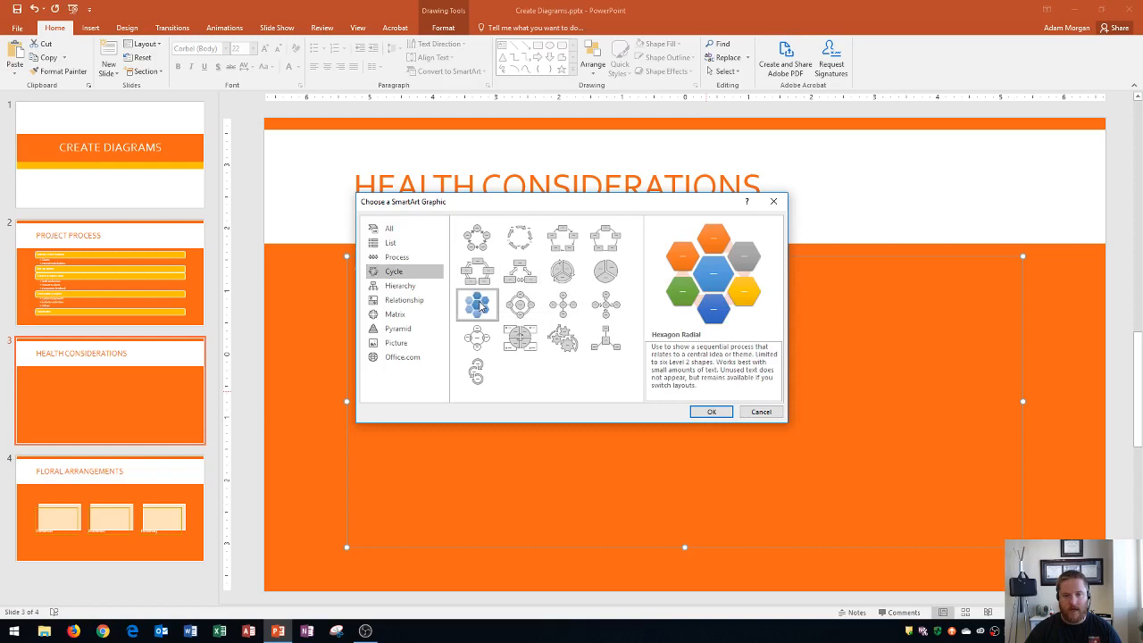
mouse_move(483, 306)
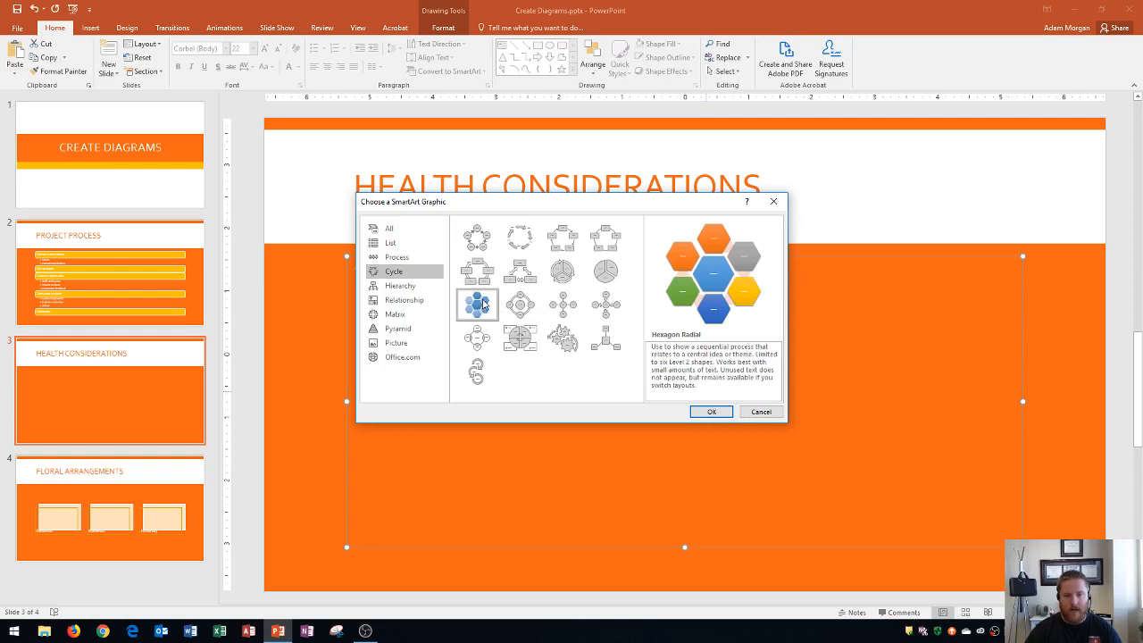
mouse_move(400, 286)
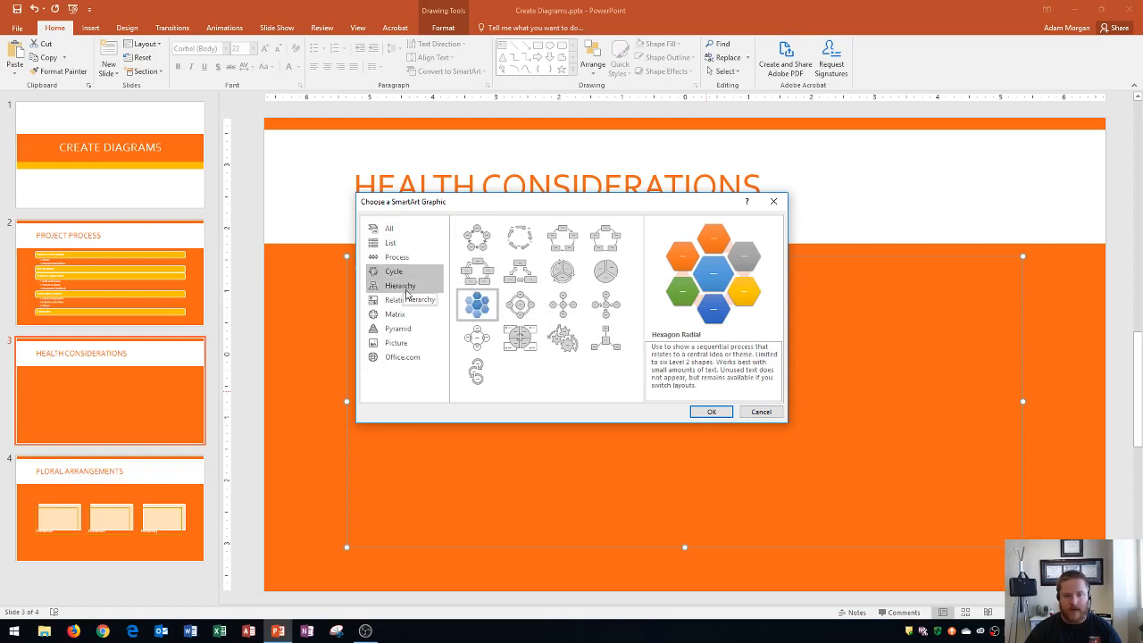
mouse_move(413, 329)
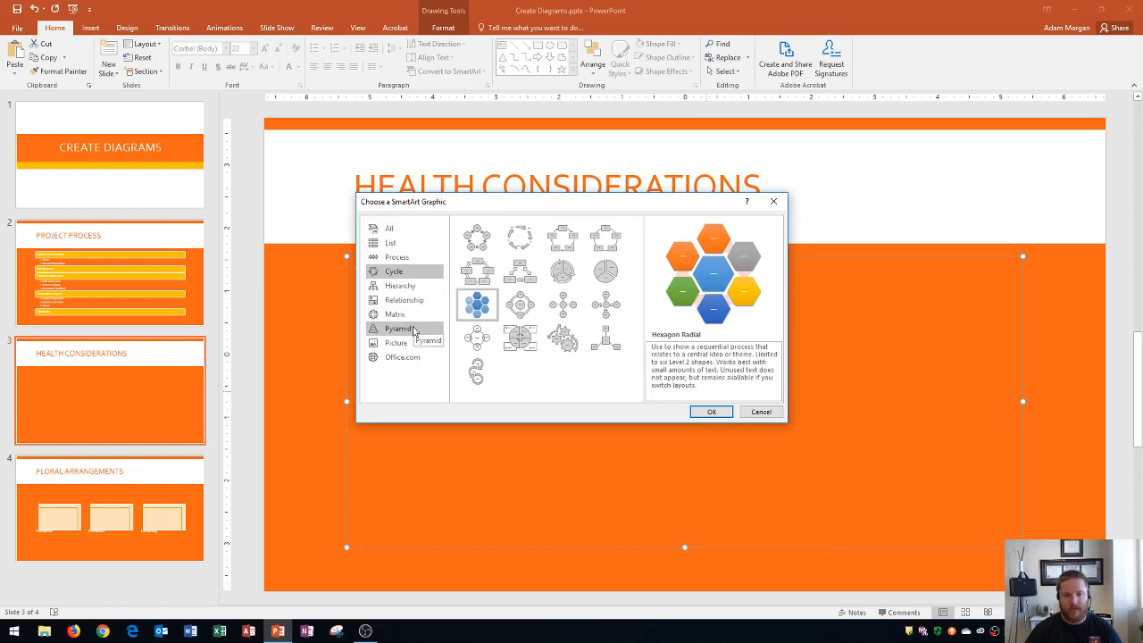
mouse_move(479, 303)
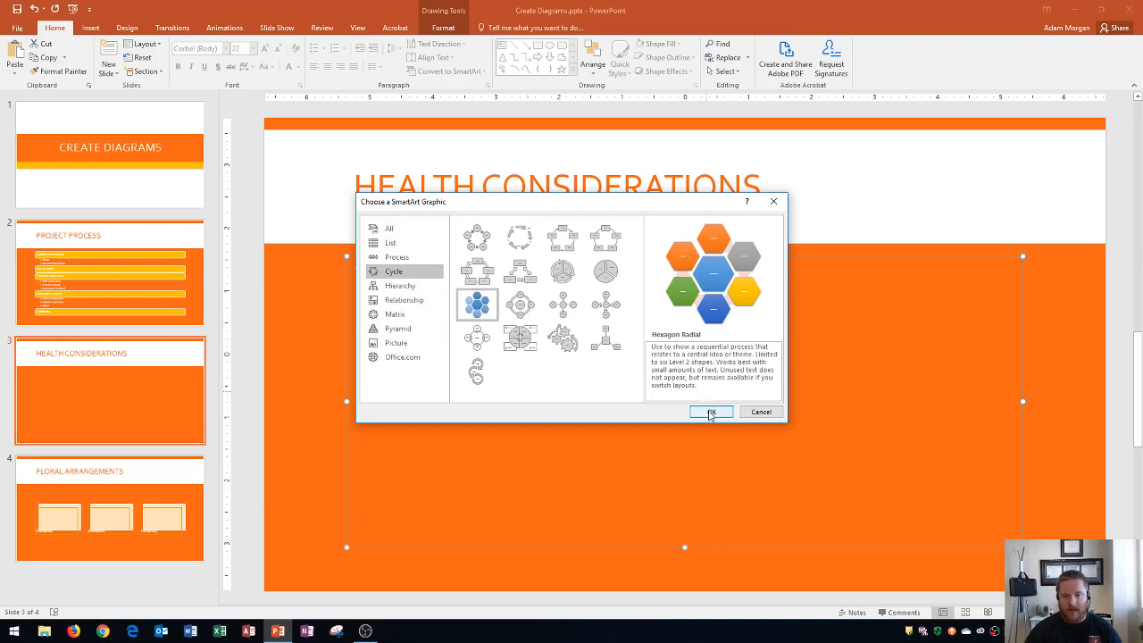
click(711, 411)
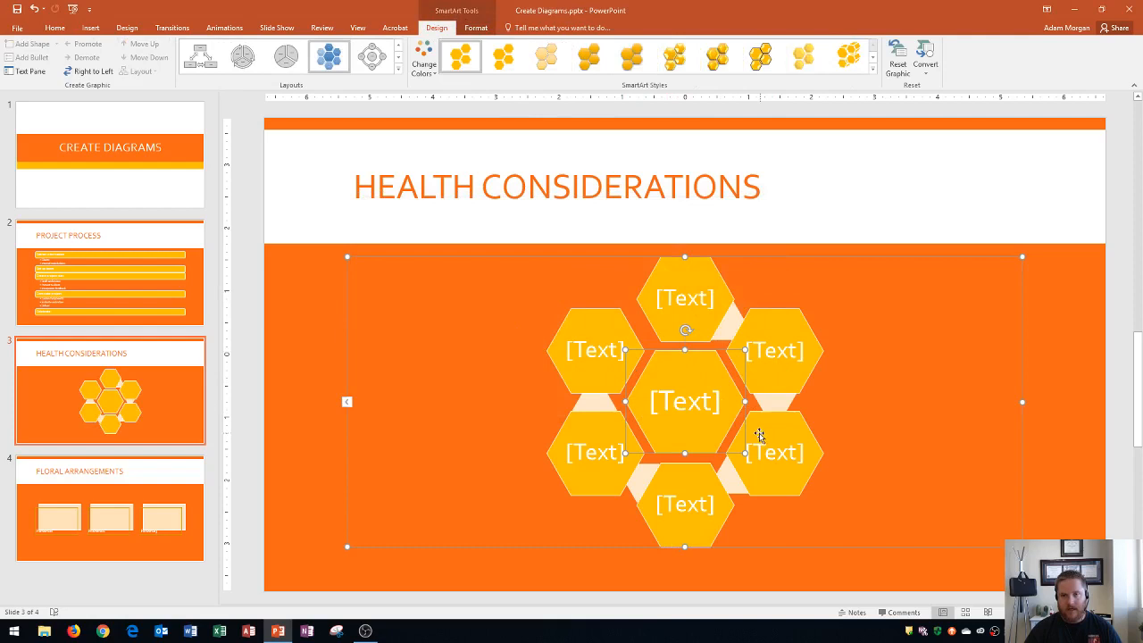
mouse_move(744, 427)
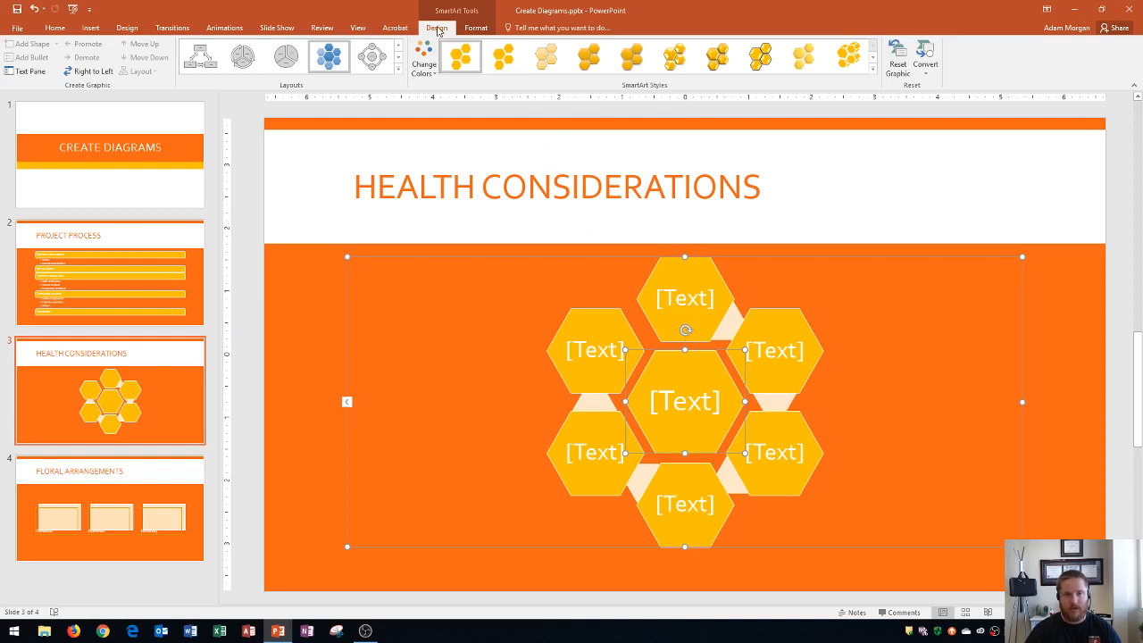
mouse_move(77, 102)
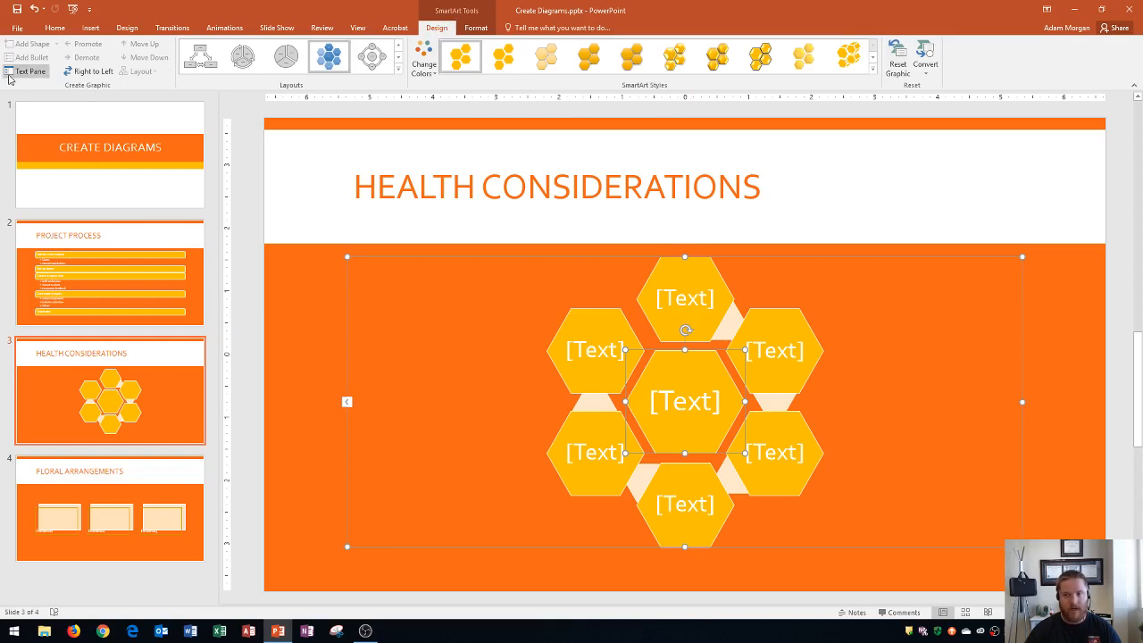
mouse_move(29, 71)
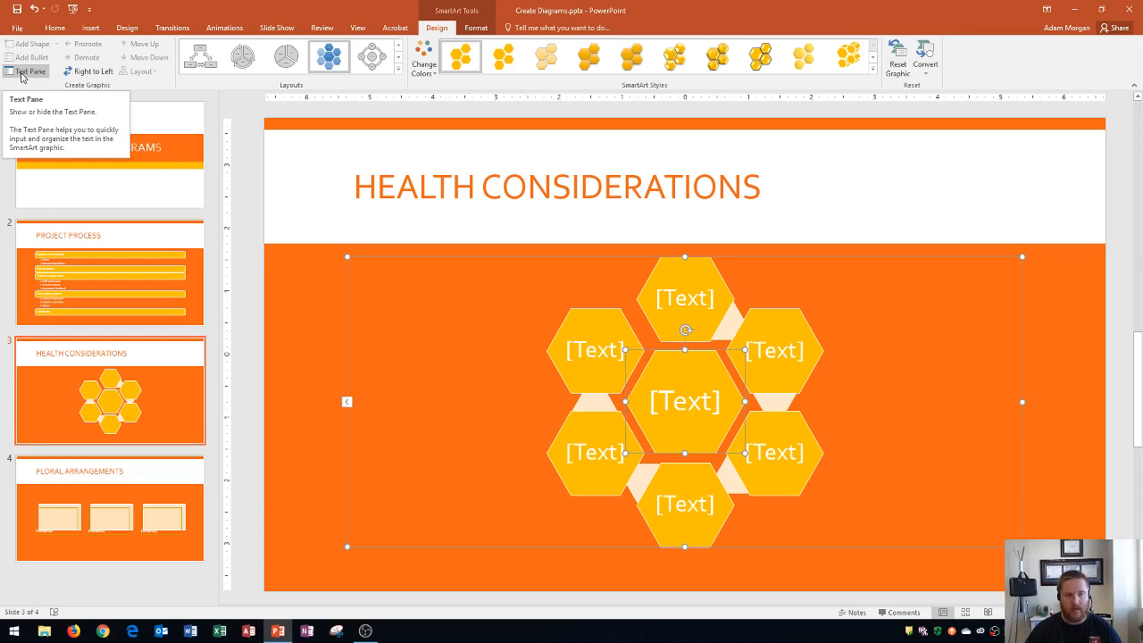
Show the SmartArt Text Pane beside the hexagon diagram
click(27, 71)
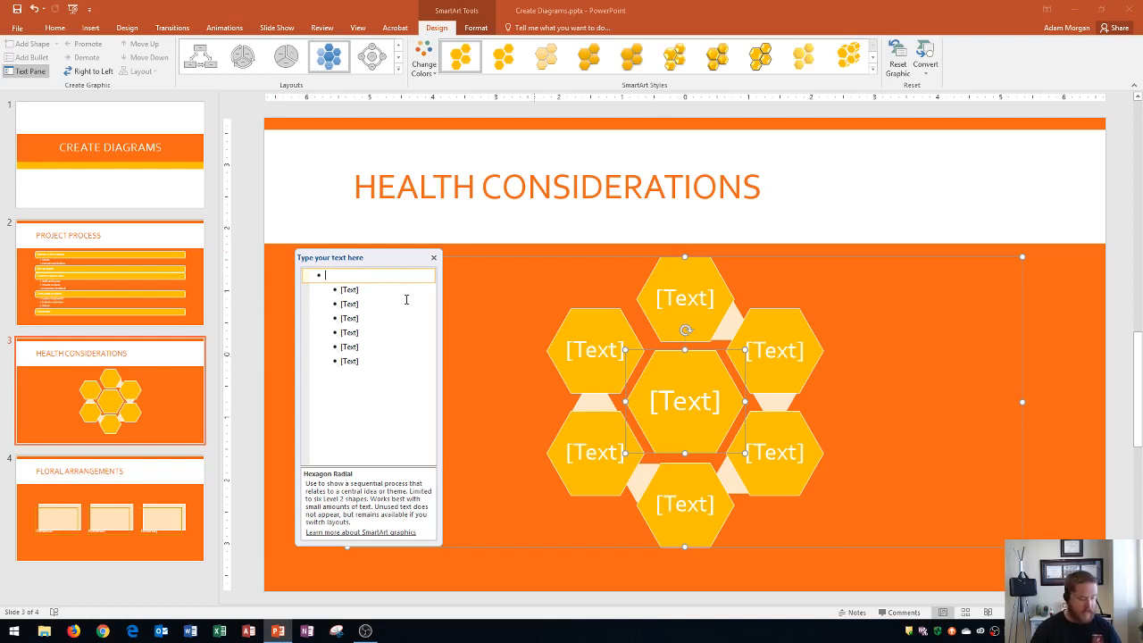
Enter My Health, then Physical, Mental, Emotion, Financial, Social, Spiritual in the Text Pane
text(My H)
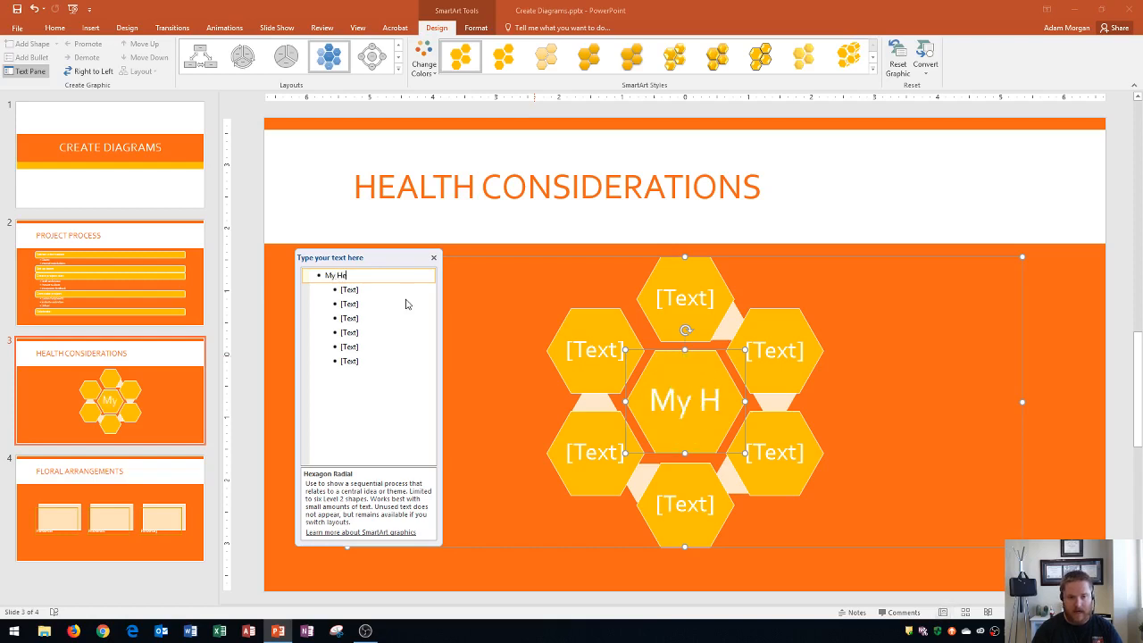
text(ealth)
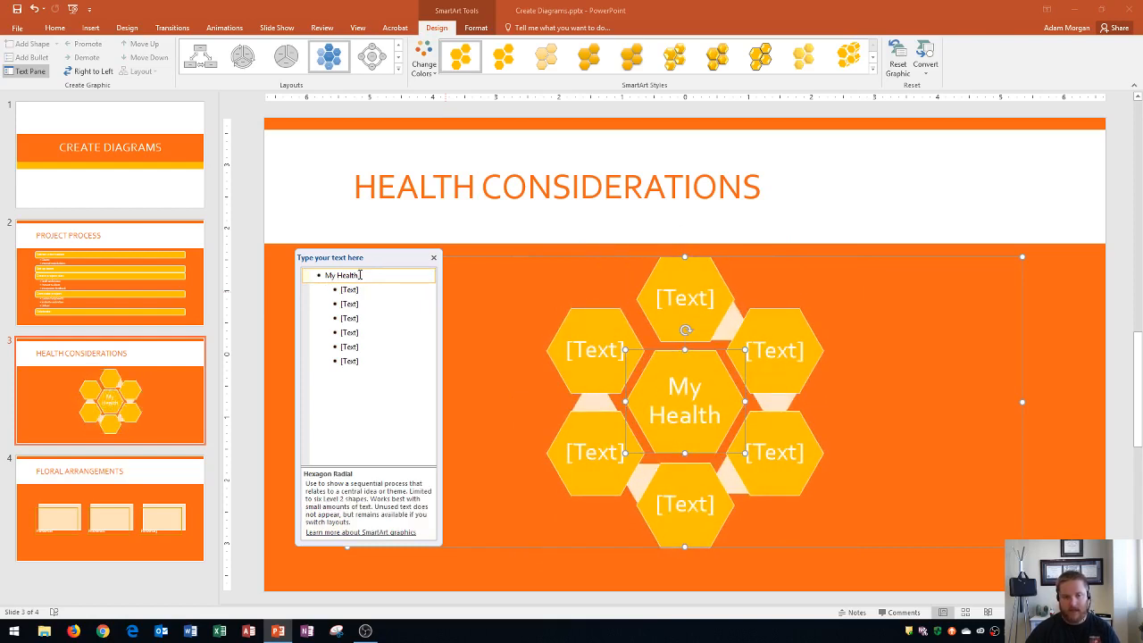
key(Return)
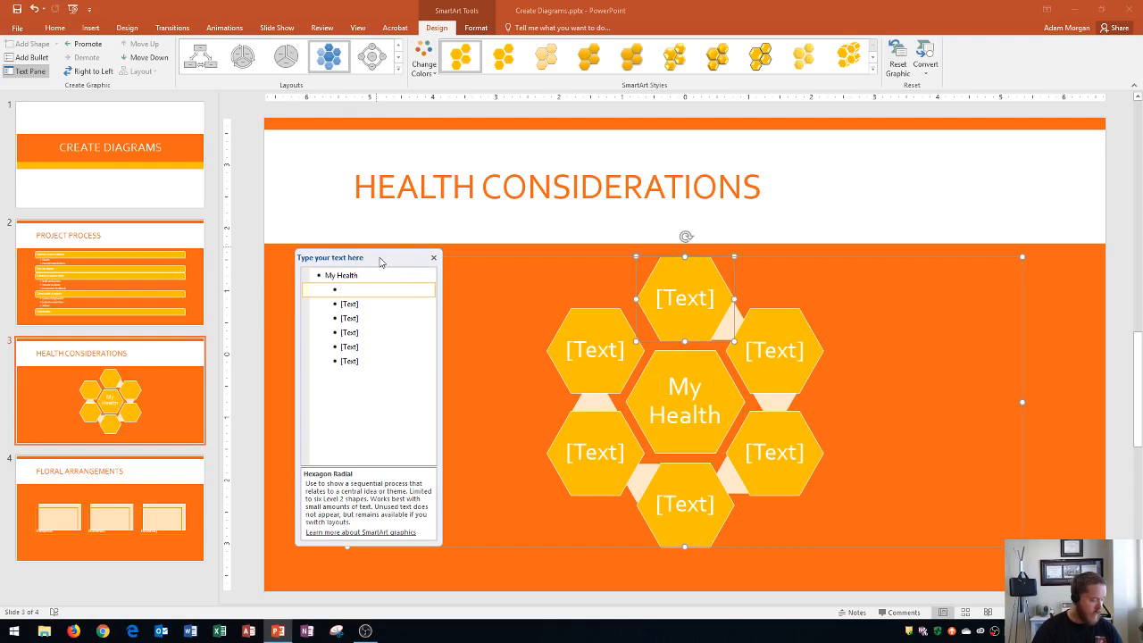
text(Physical)
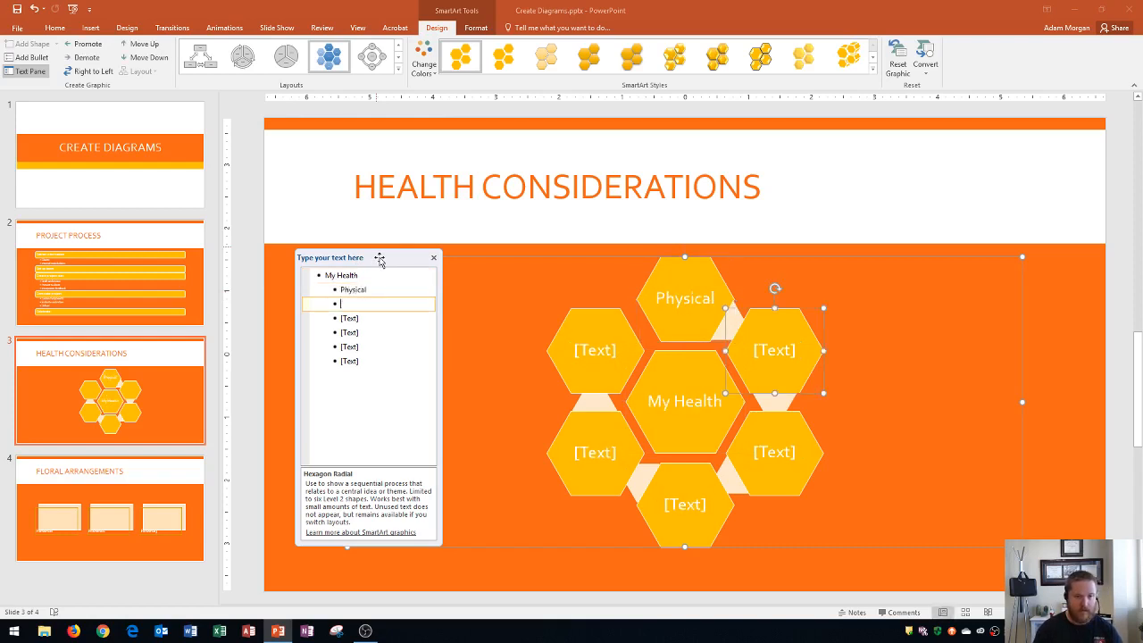
text(Mental)
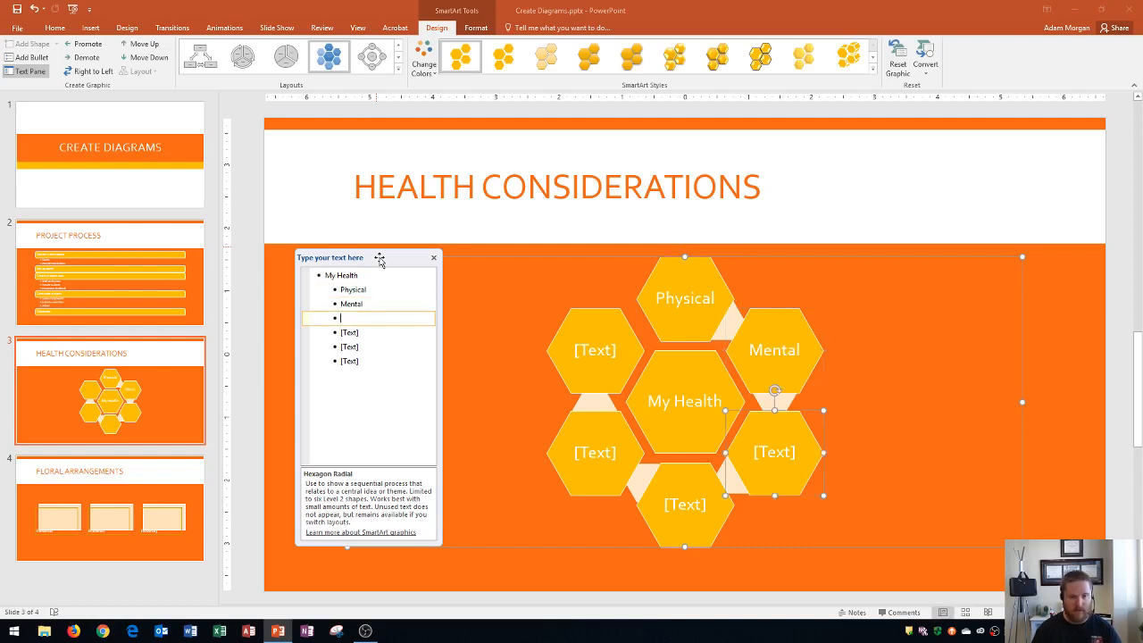
text(Emotion)
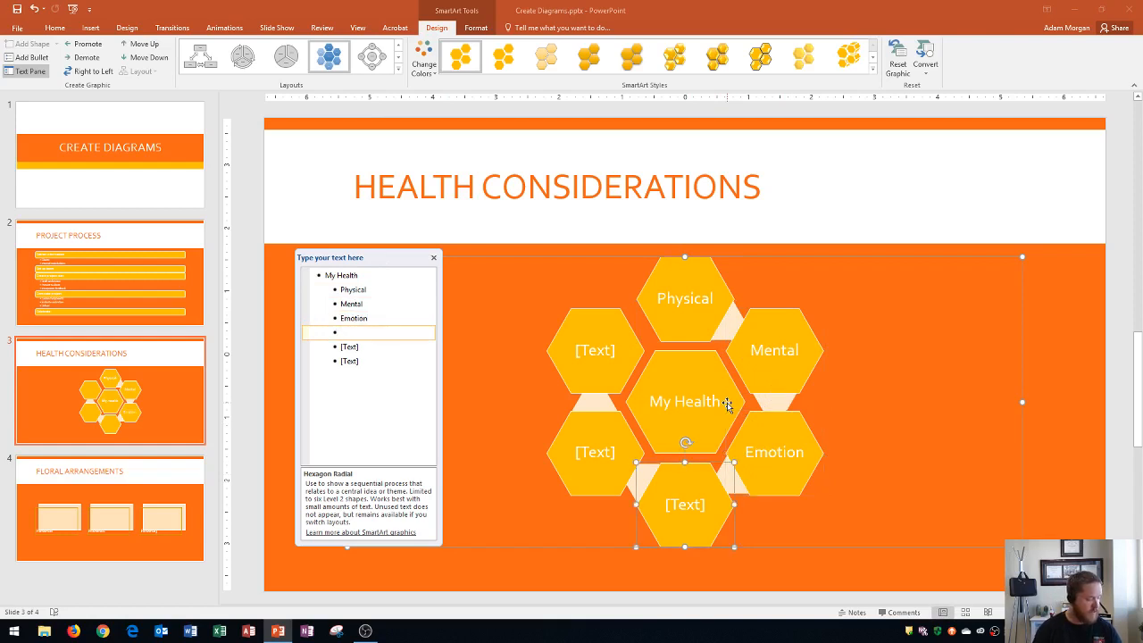
text(Financial)
click(368, 361)
text(S)
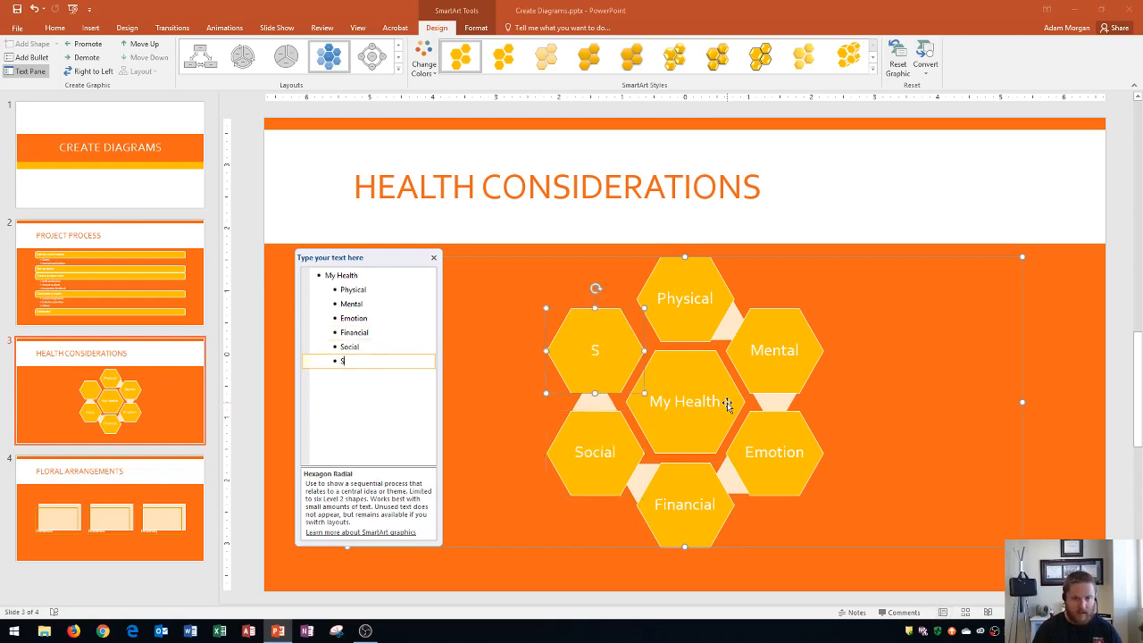
text(pir)
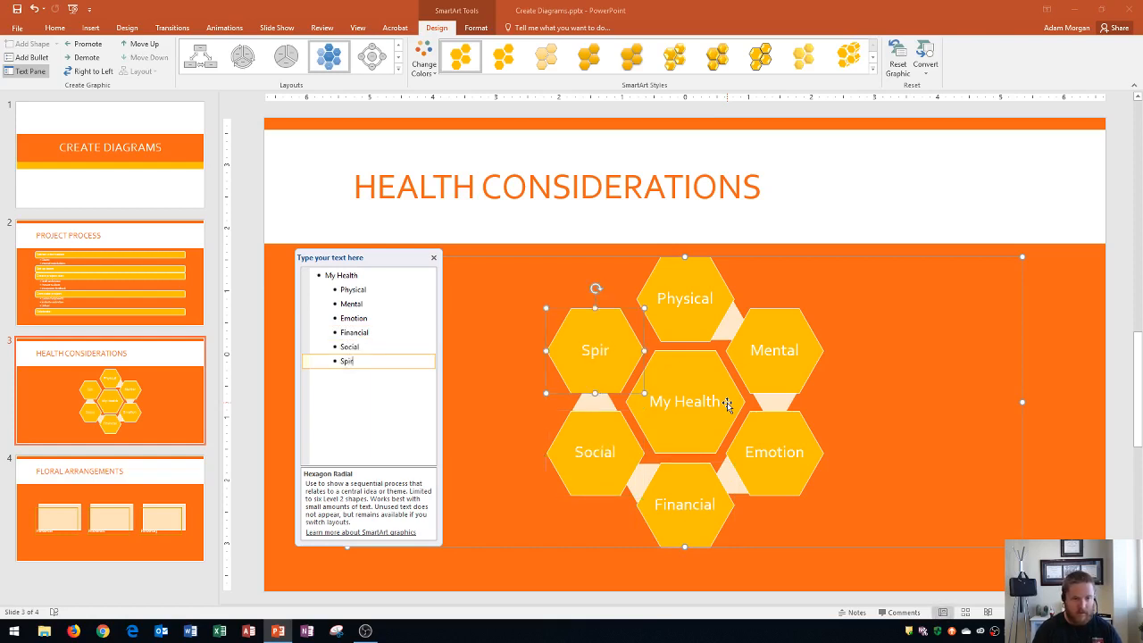
text(itual)
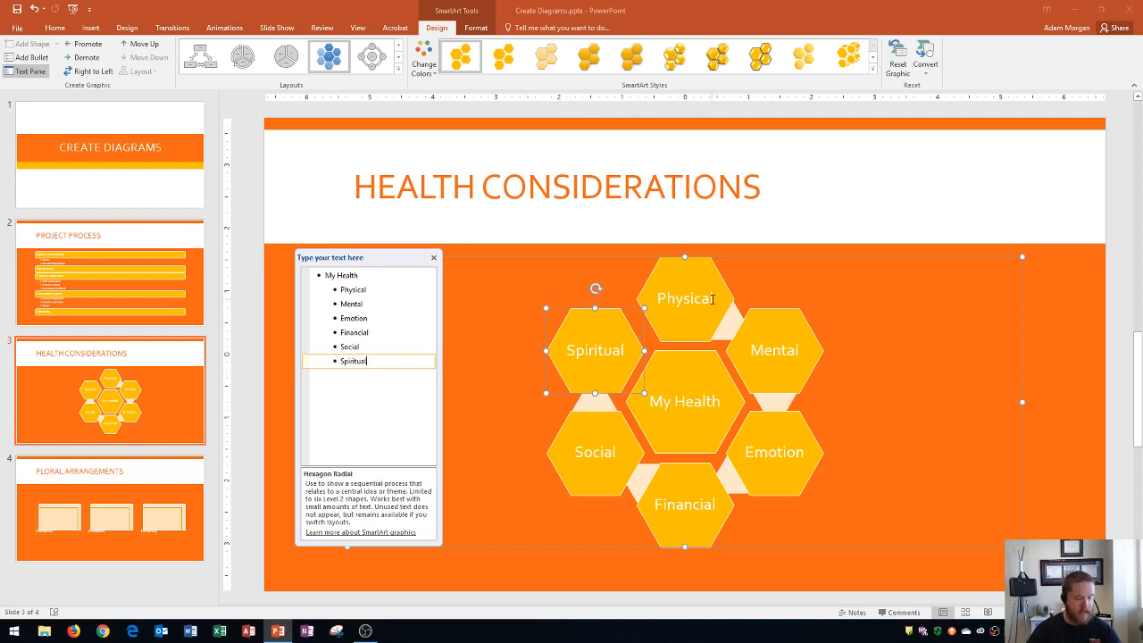
mouse_move(239, 447)
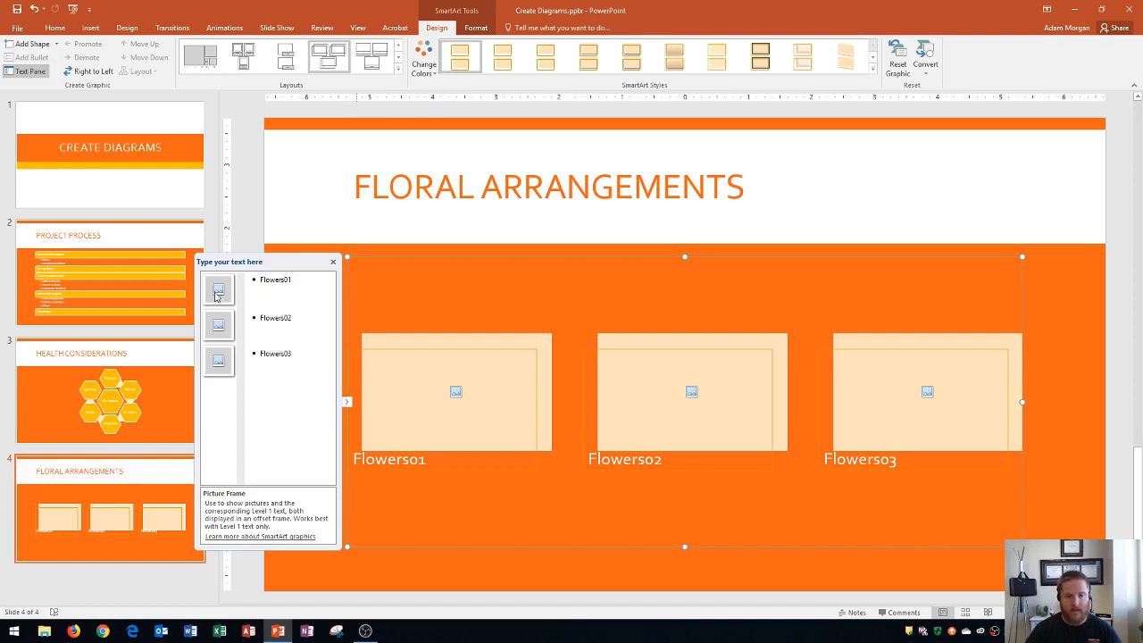
Bring up Insert Pictures for the first frame, Flowers01, on the Floral Arrangements slide
click(219, 290)
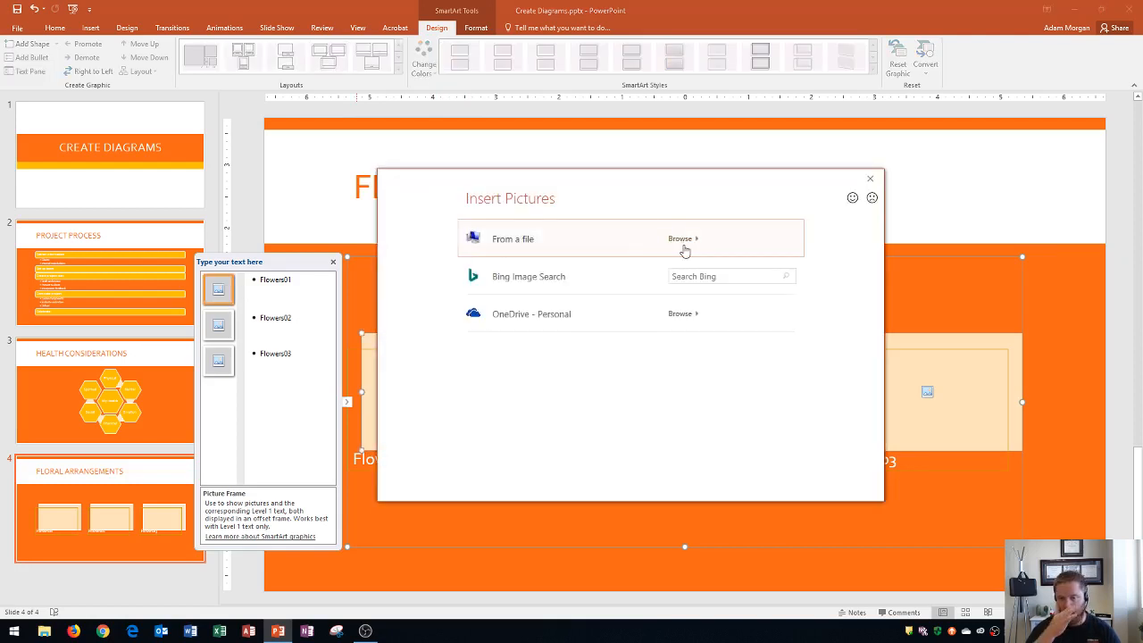
Insert Flowers01.jpg from the Desktop into the first flower frame
click(723, 276)
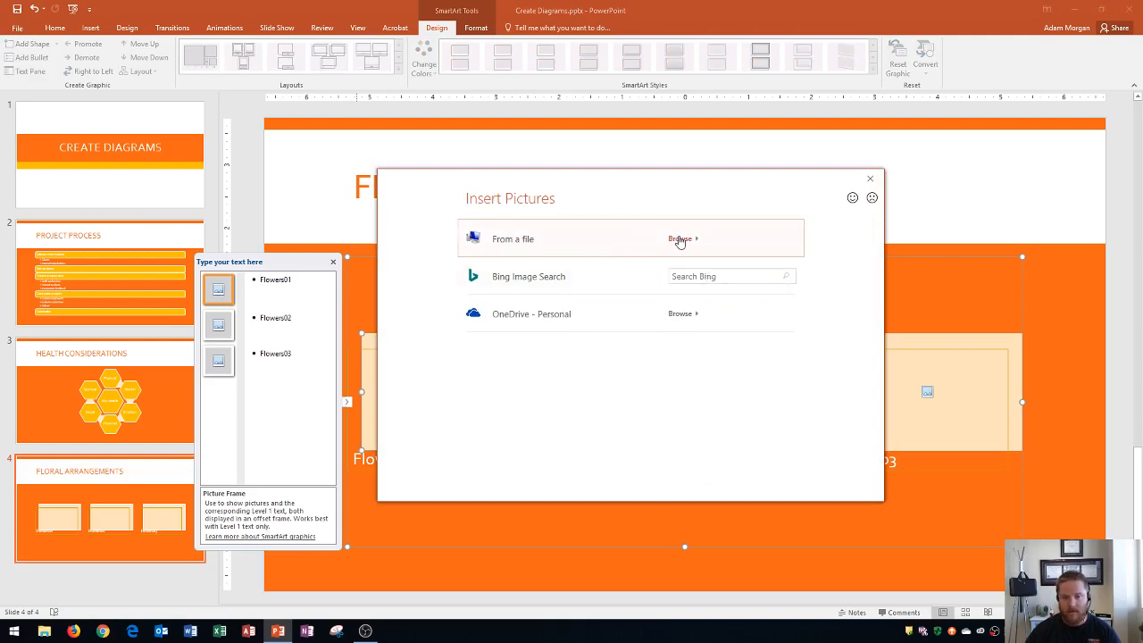
click(680, 239)
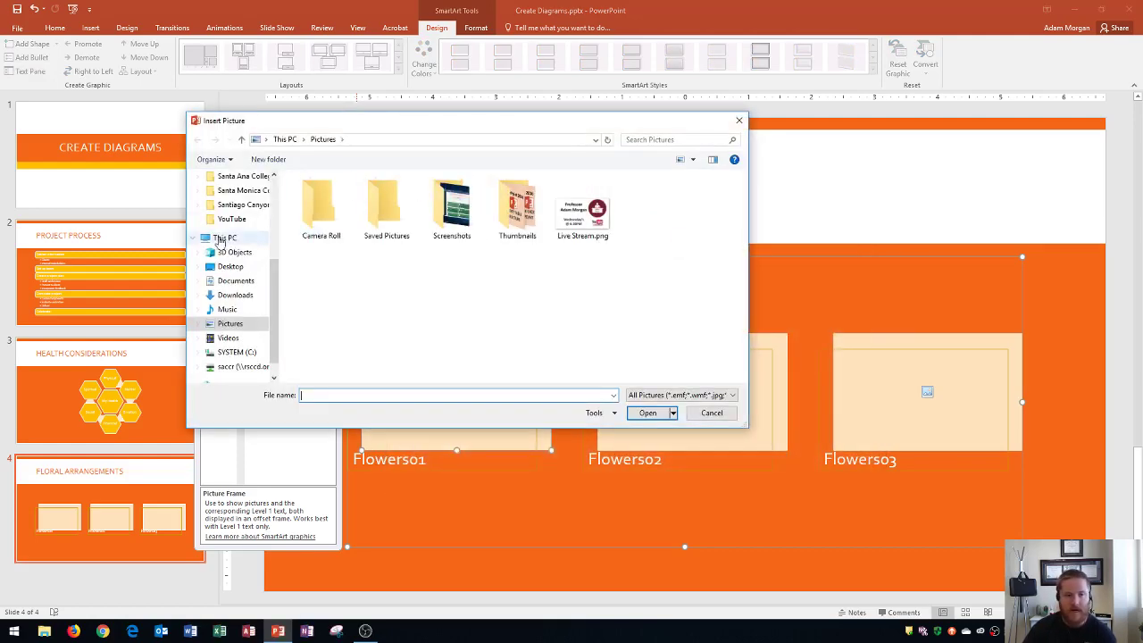
click(229, 266)
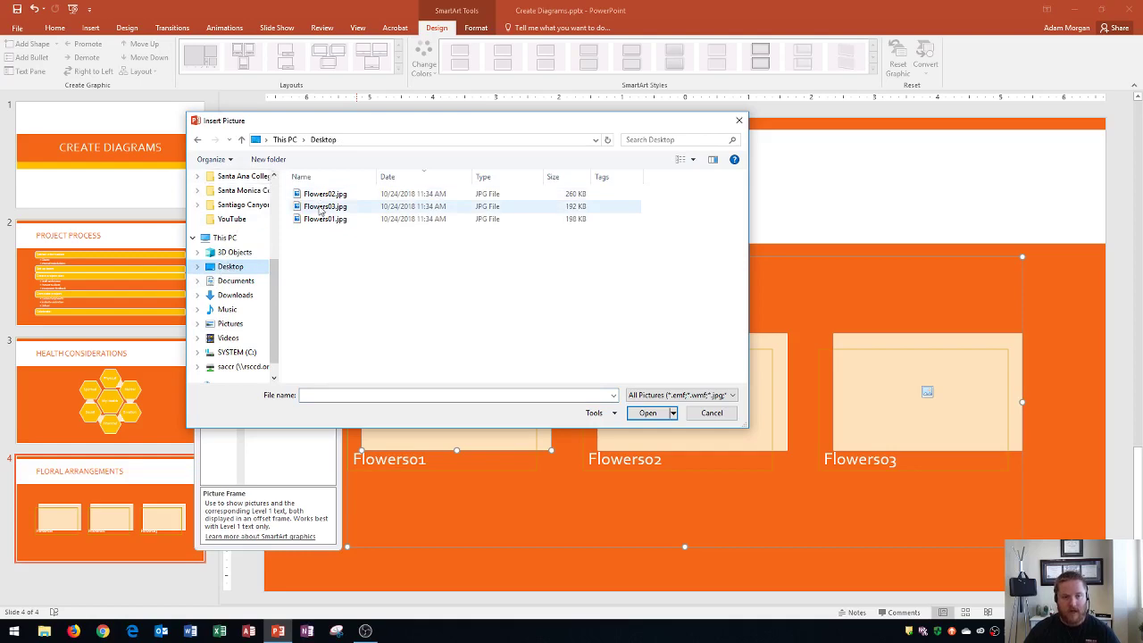
click(327, 219)
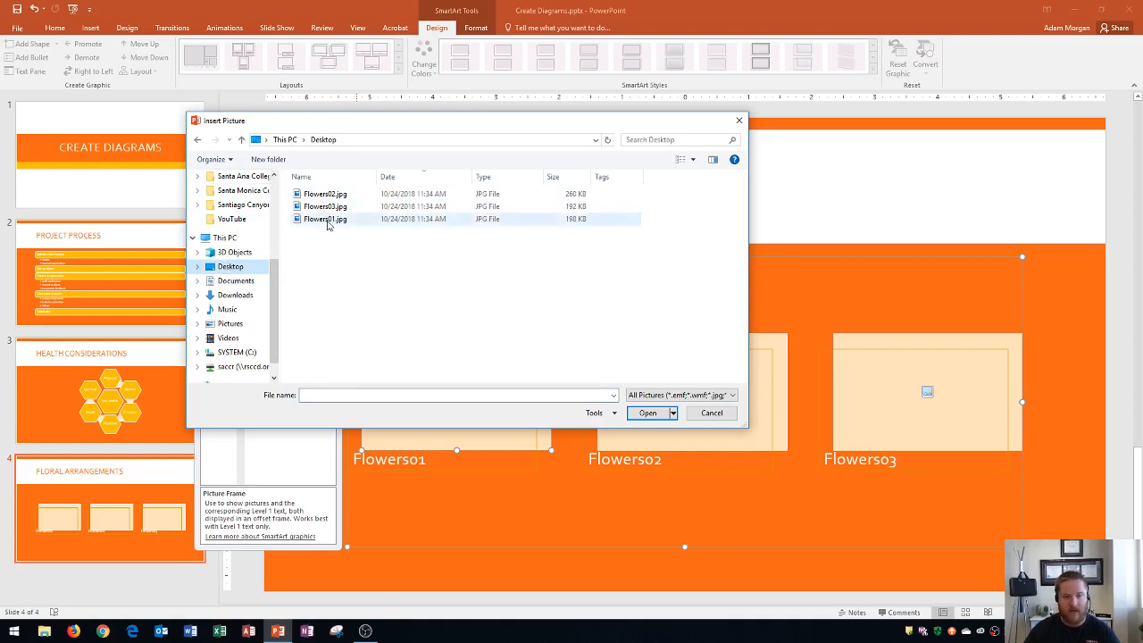
click(645, 413)
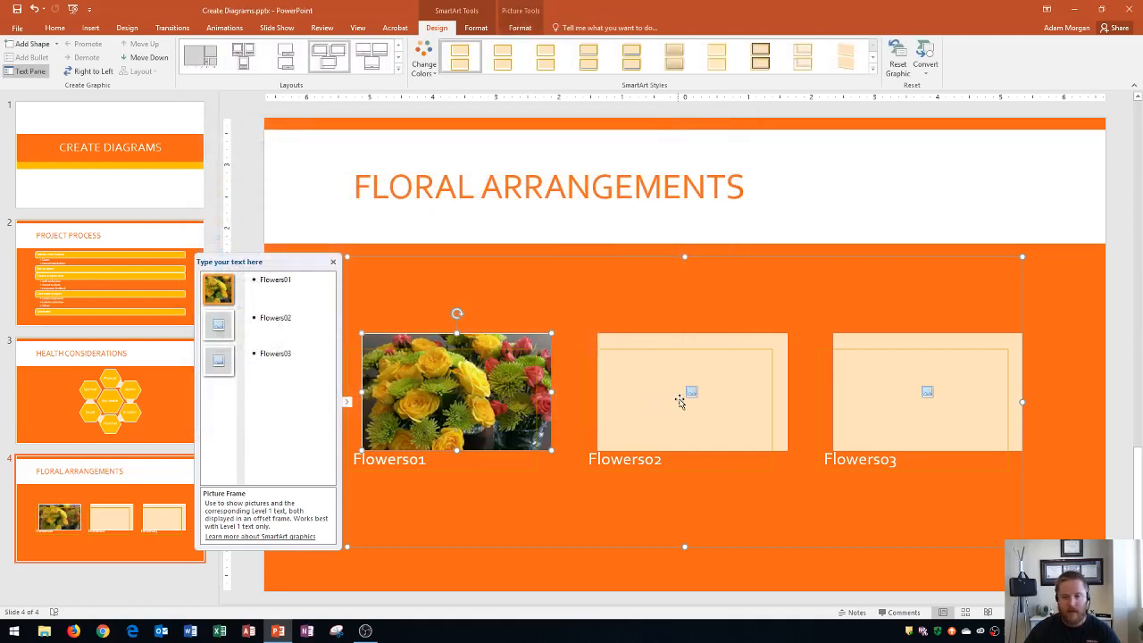
mouse_move(689, 398)
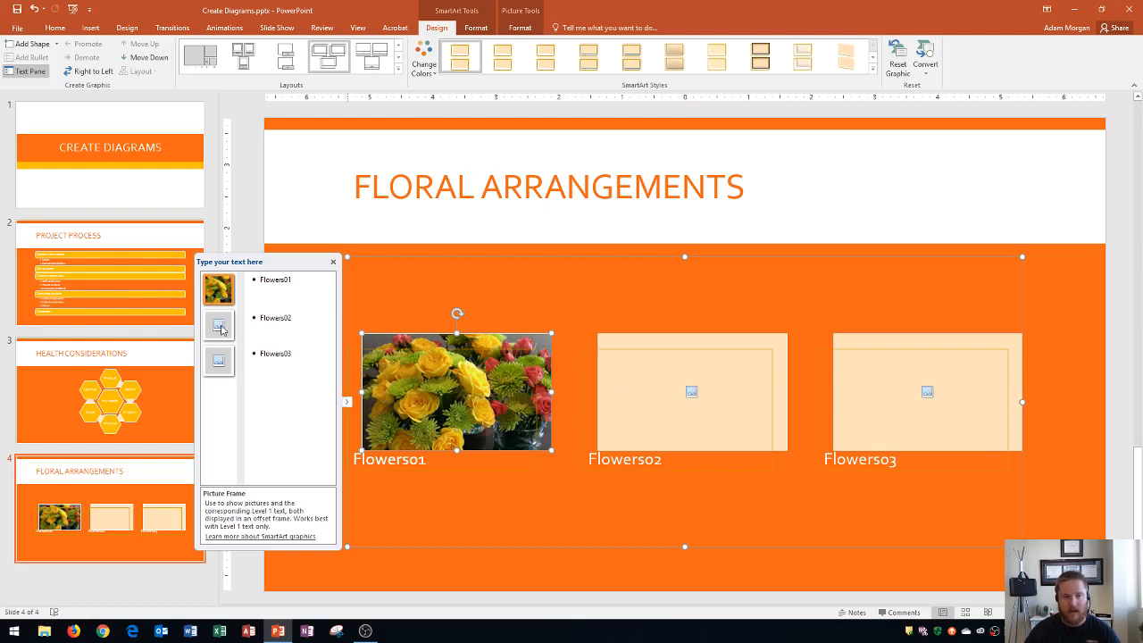
Insert the Flowers02 and Flowers03 photos into the second and third frames
click(218, 326)
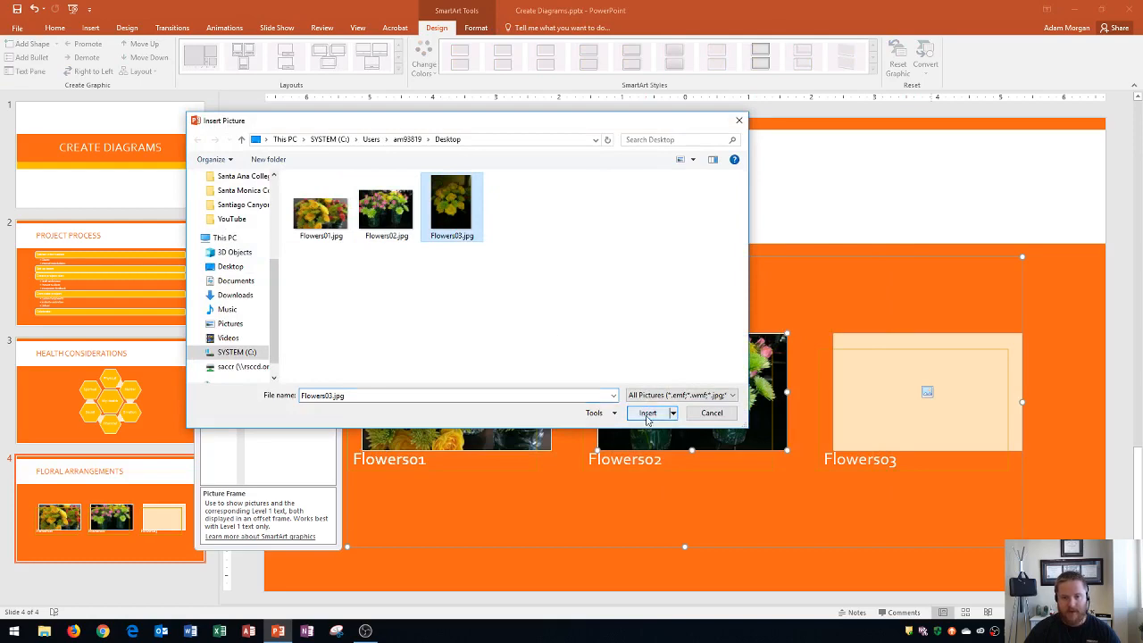
click(645, 412)
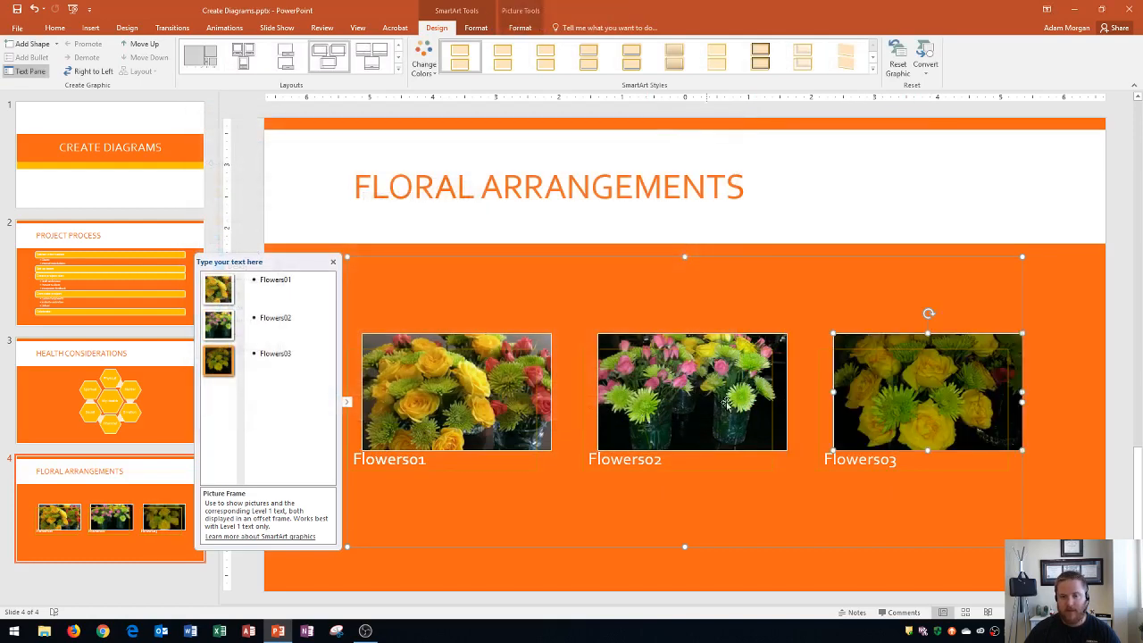
mouse_move(820, 345)
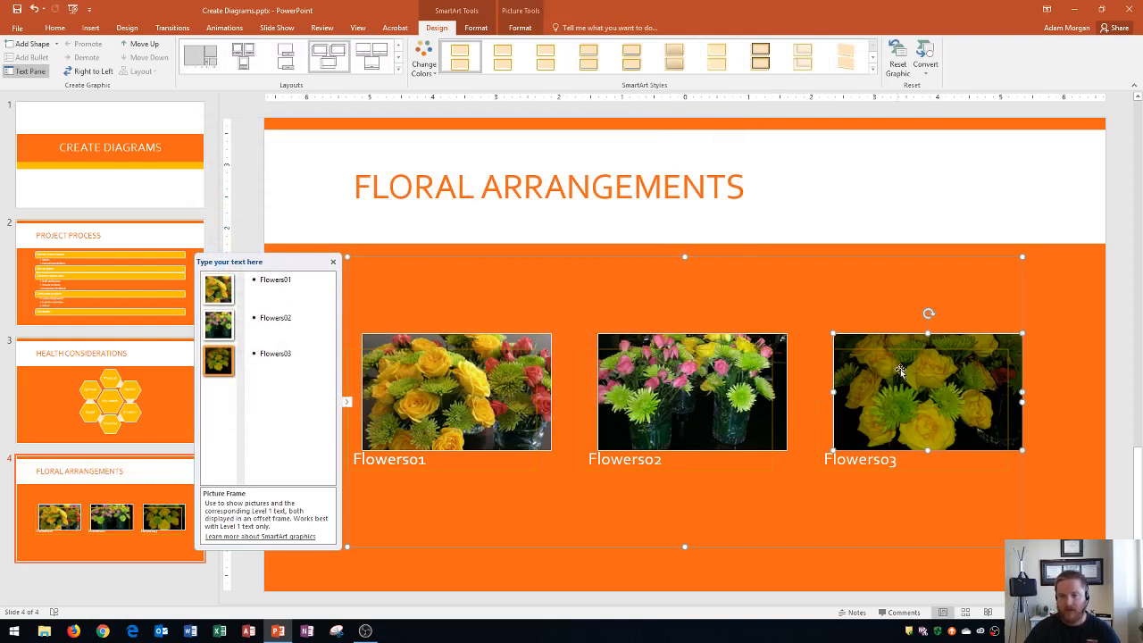
mouse_move(887, 366)
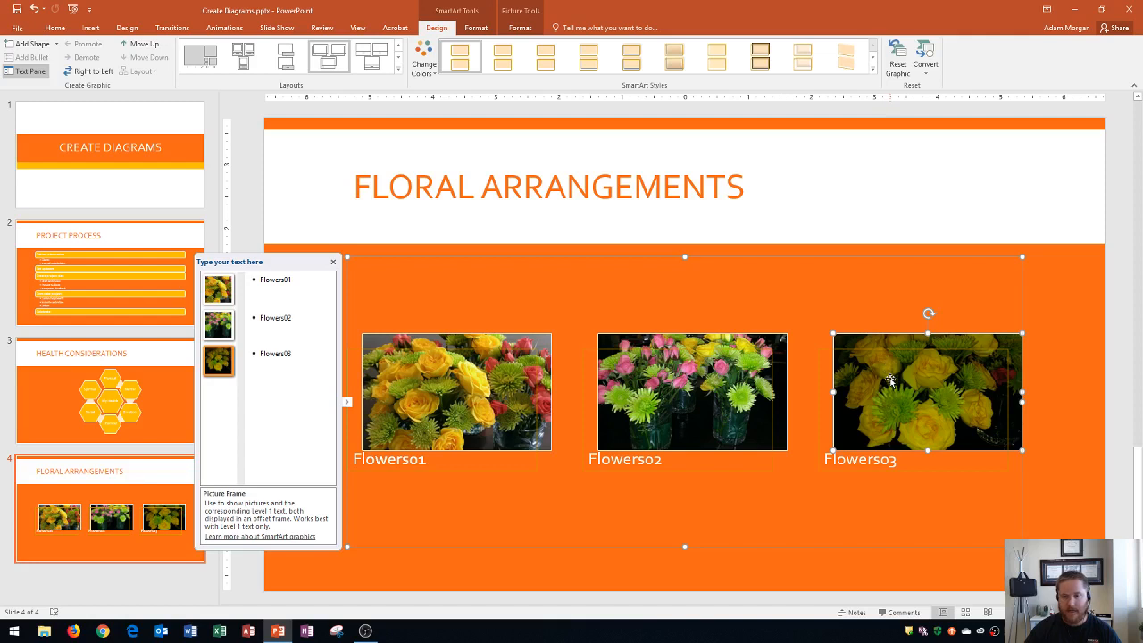
mouse_move(873, 402)
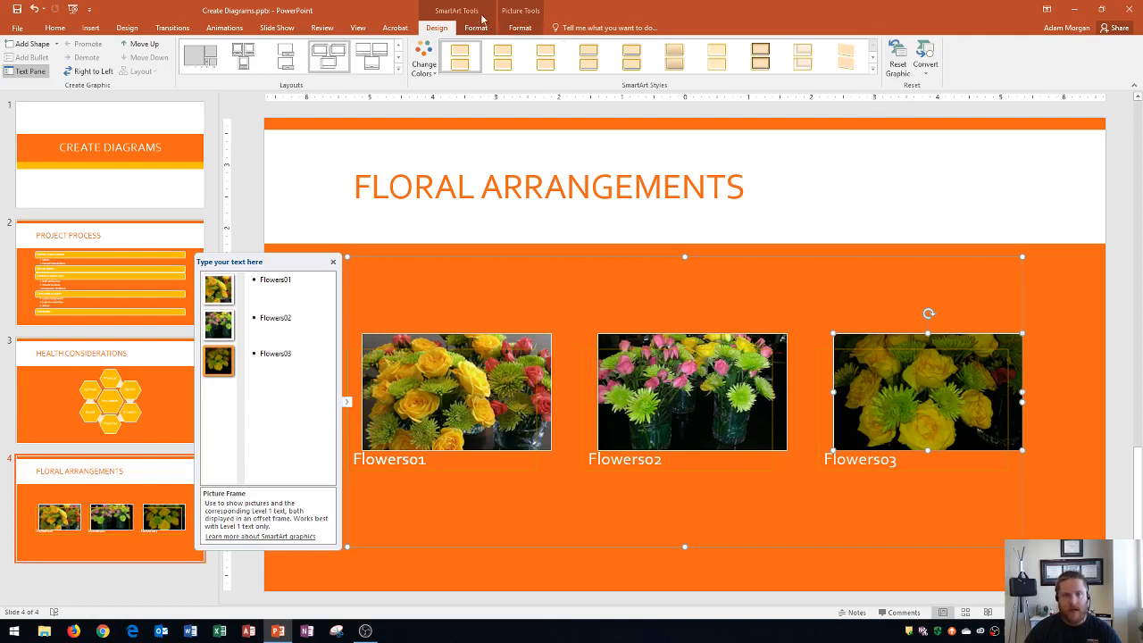
Apply a brighter Brightness/Contrast correction preset to the third bouquet photo
click(514, 27)
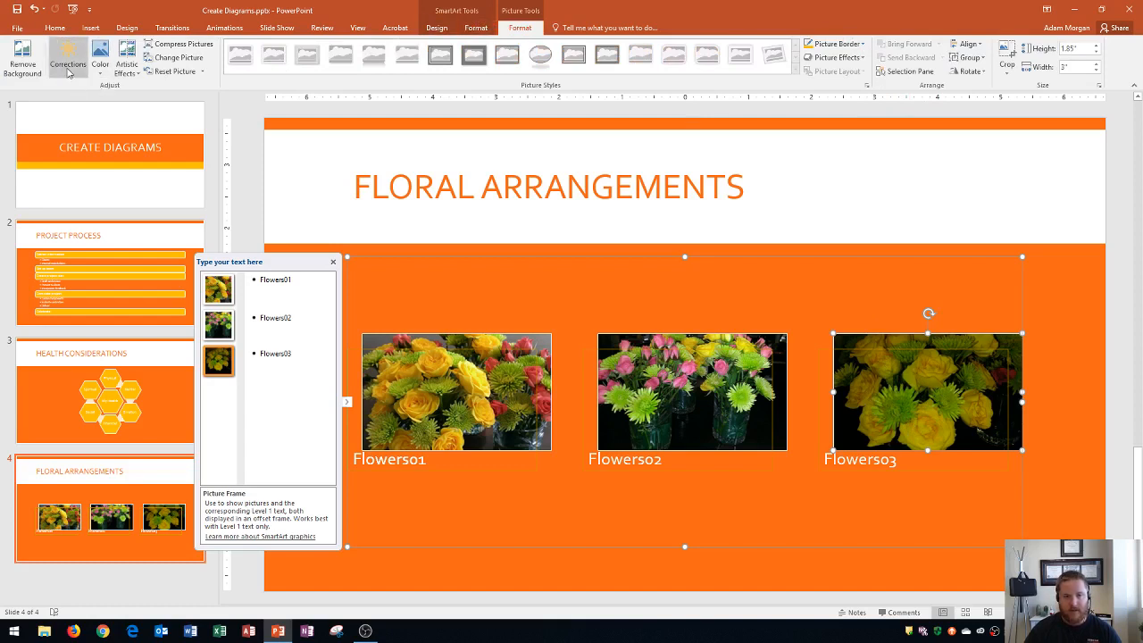
click(67, 58)
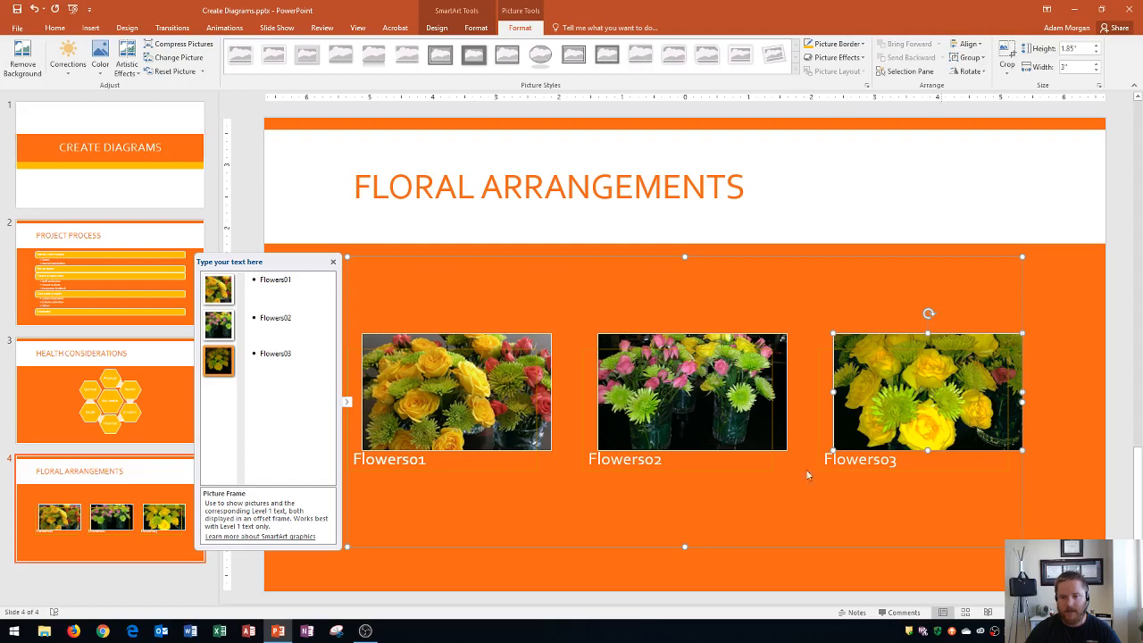
mouse_move(1039, 471)
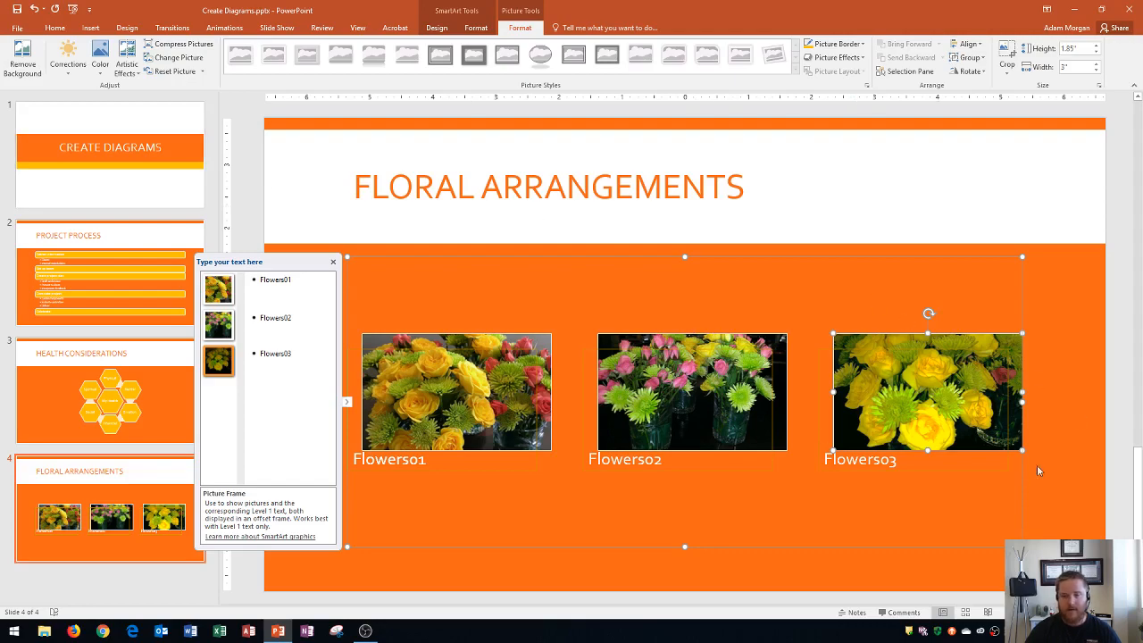